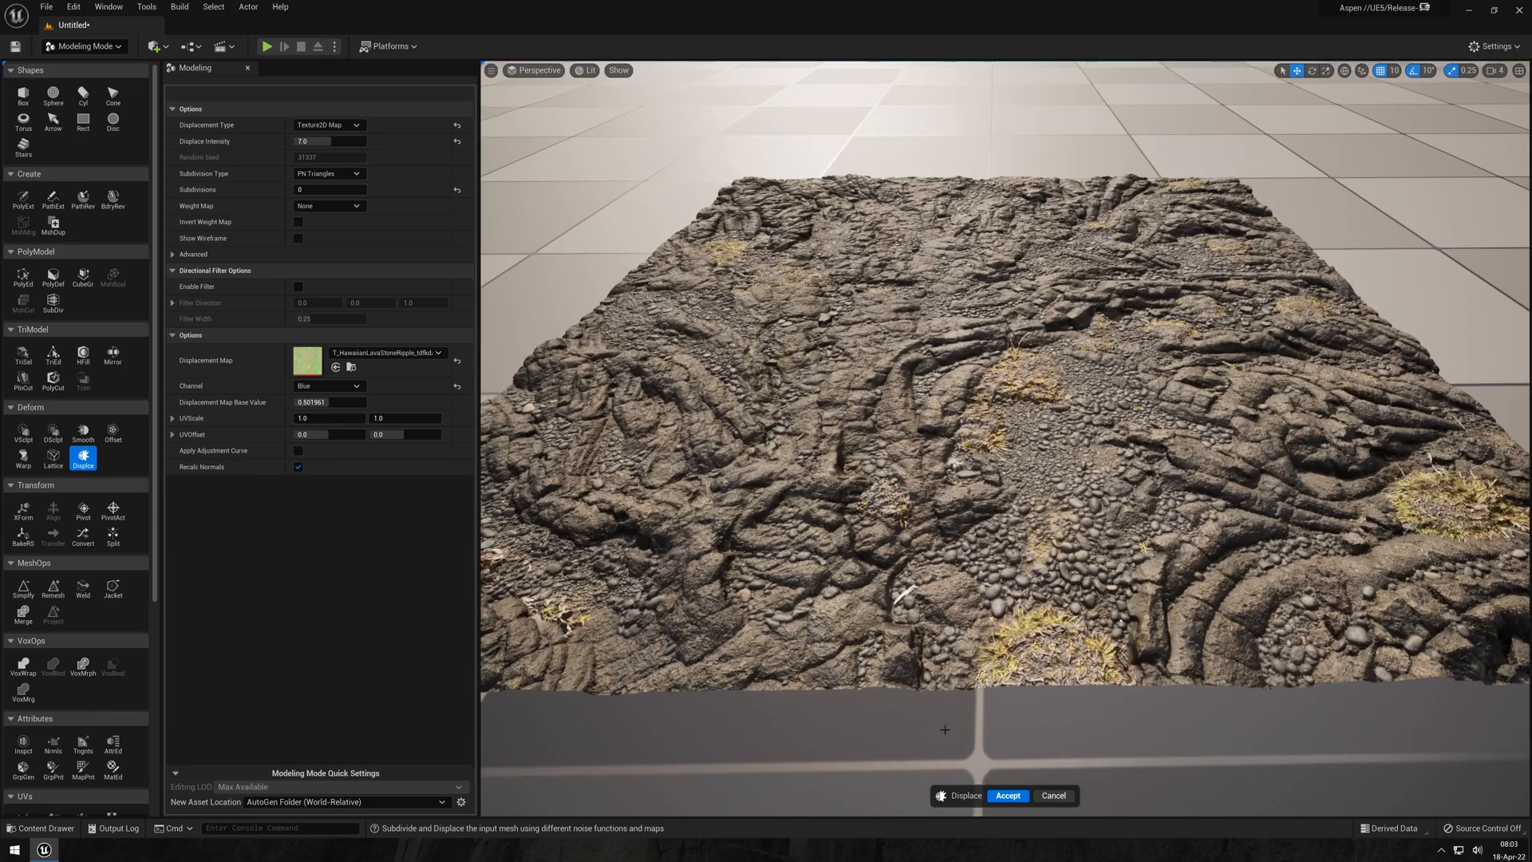
Focus the viewport of the empty level showing only sky and floor.
{"action": "left_click", "coordinate": [1052, 794]}
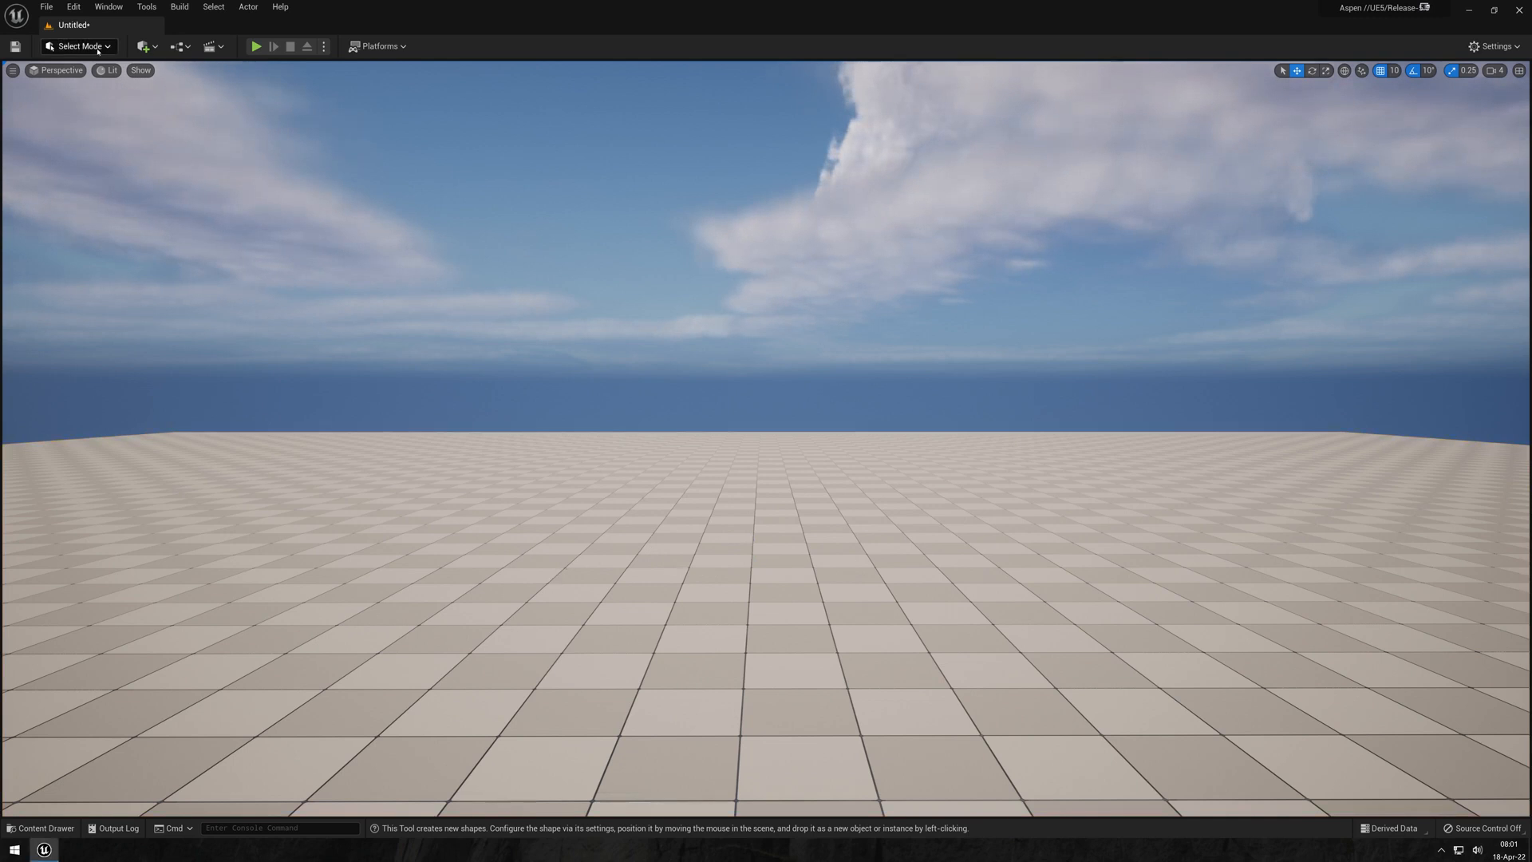
In Modeling Mode, place a 200 by 200 Rect plane on the checkered floor.
{"action": "left_click", "coordinate": [77, 46]}
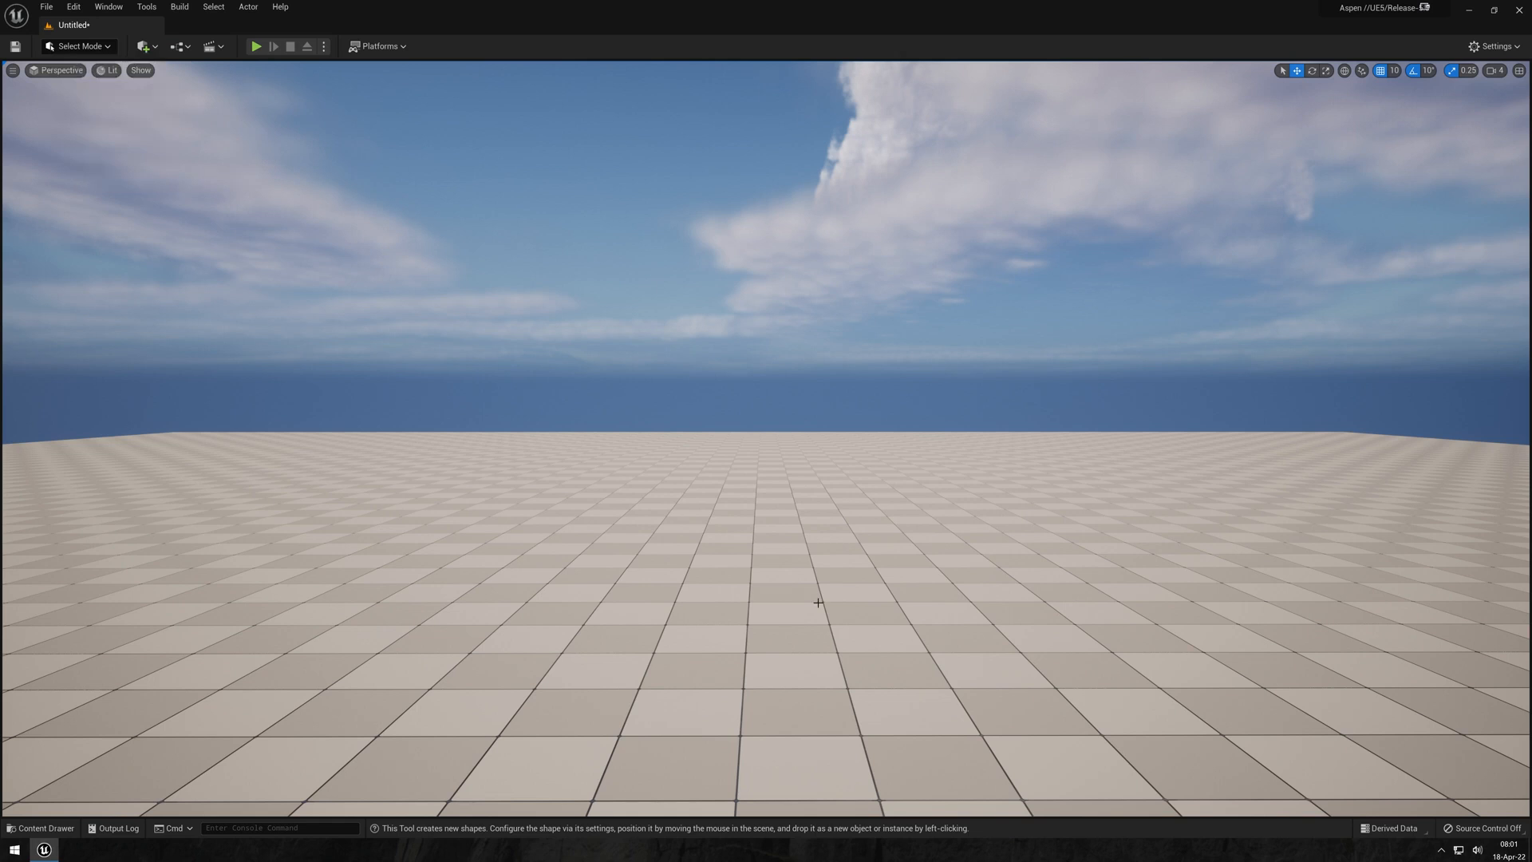
{"action": "left_click", "coordinate": [79, 46]}
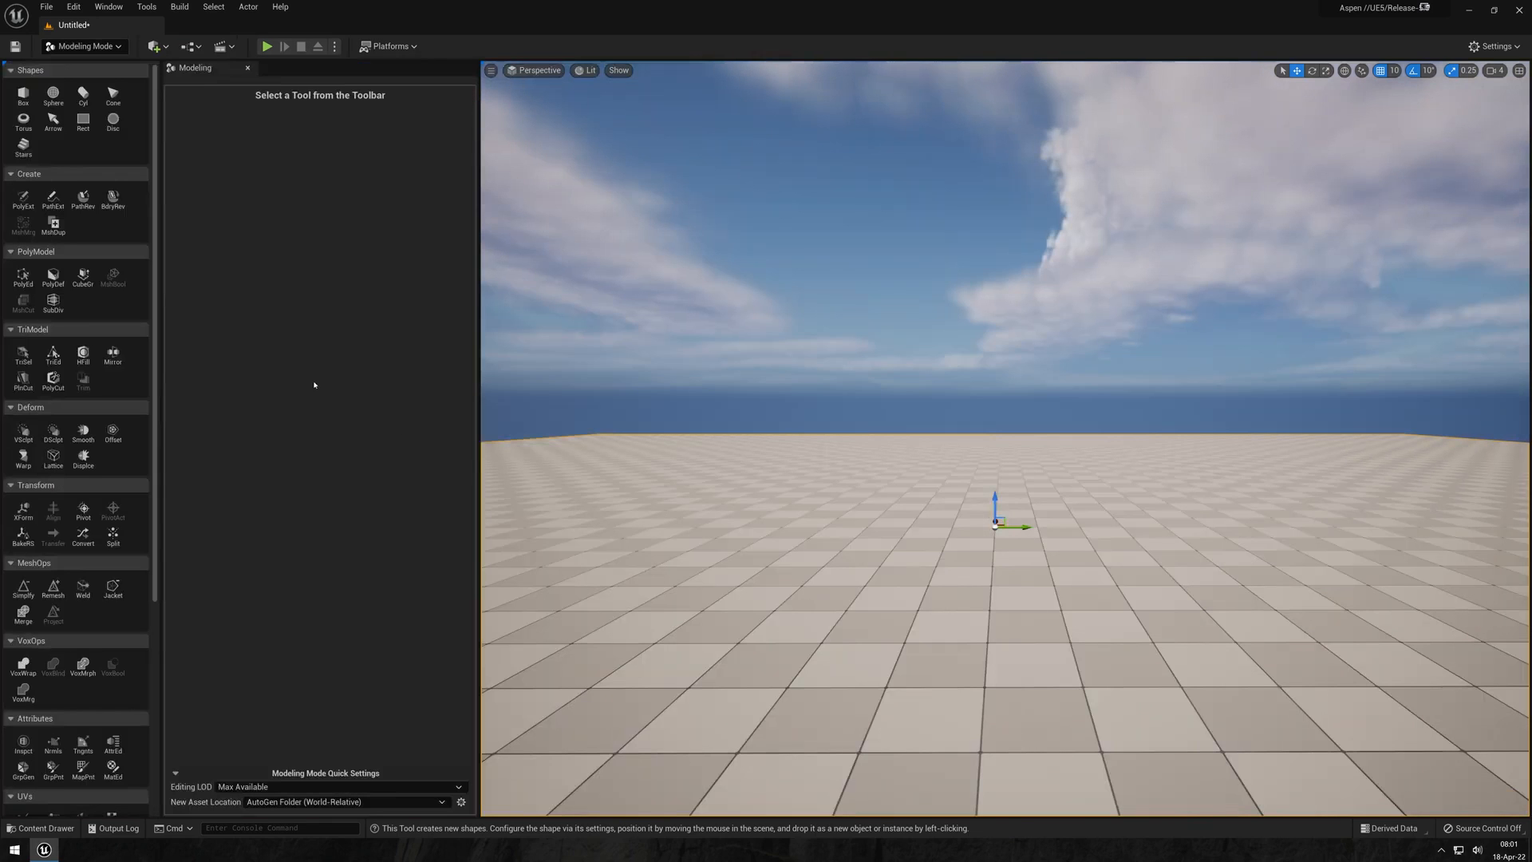
{"action": "left_click", "coordinate": [83, 120]}
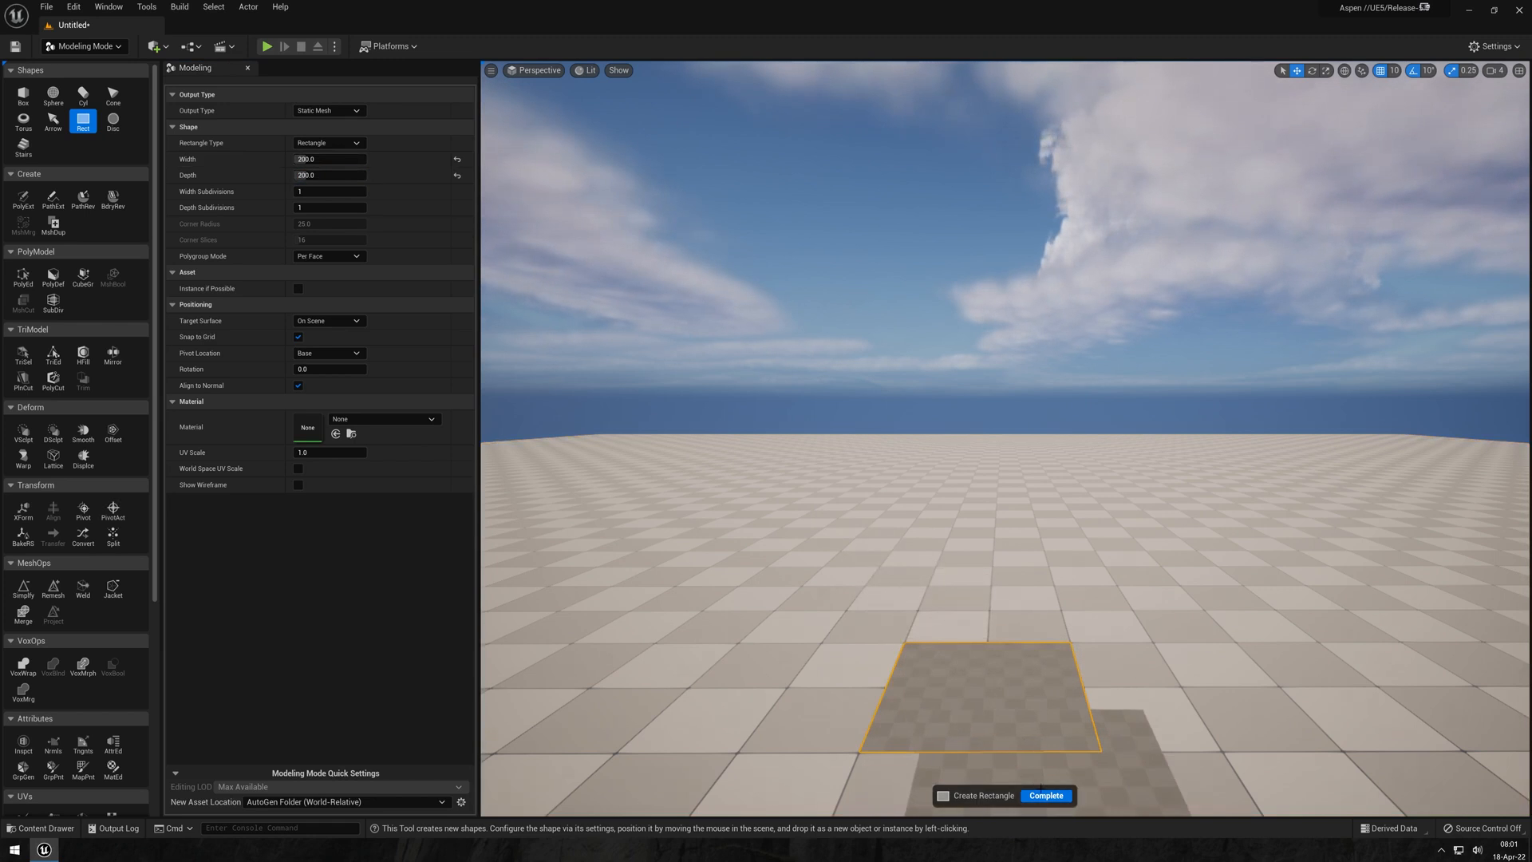
{"action": "left_click", "coordinate": [1044, 795]}
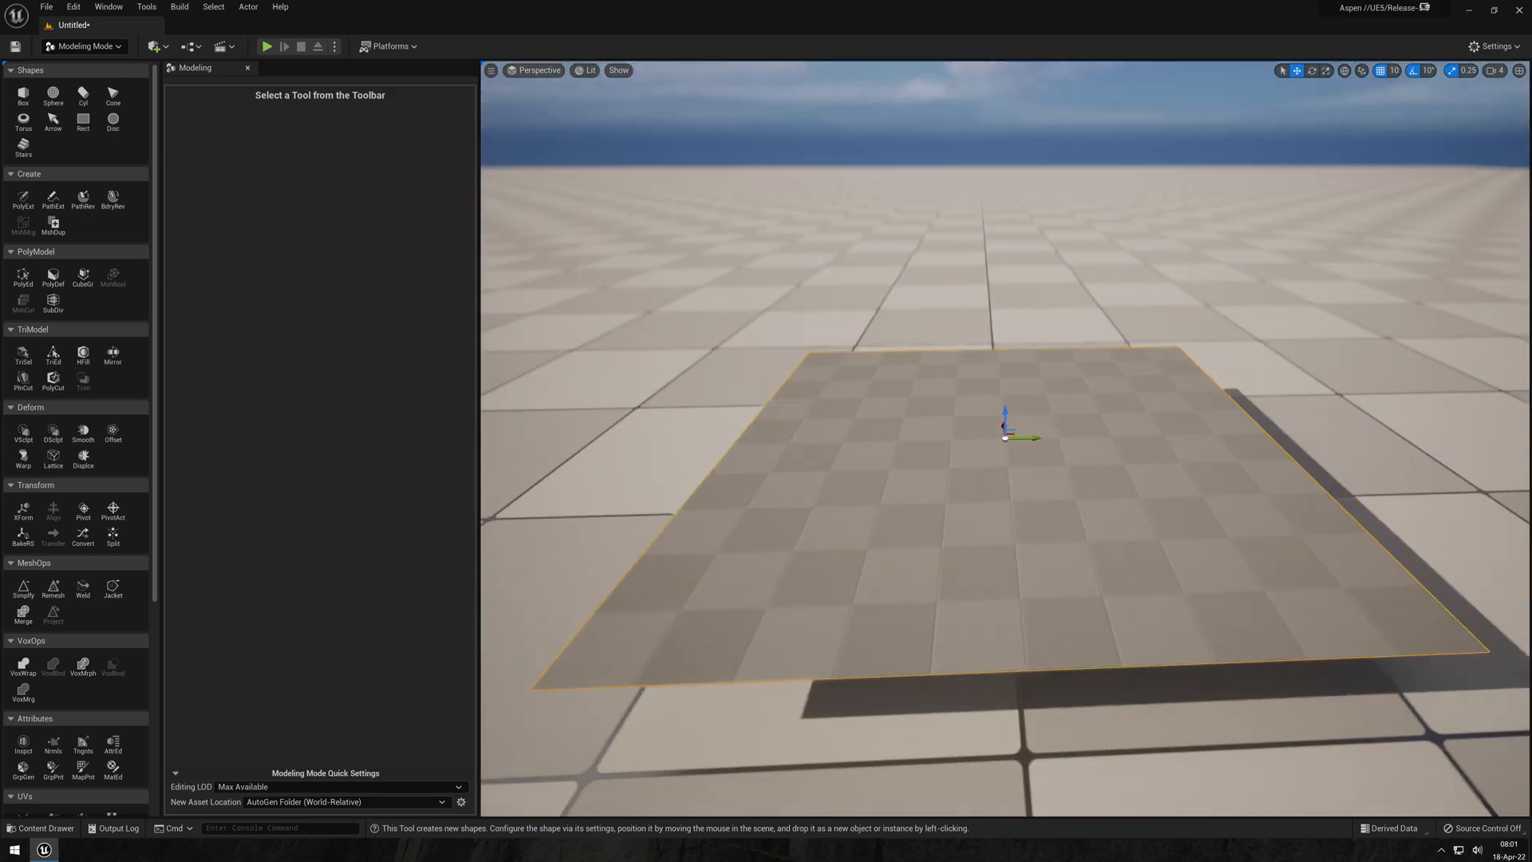
Check the plane in wireframe, then remesh it to a 1,000,000 triangle target and accept.
{"action": "left_click", "coordinate": [589, 69]}
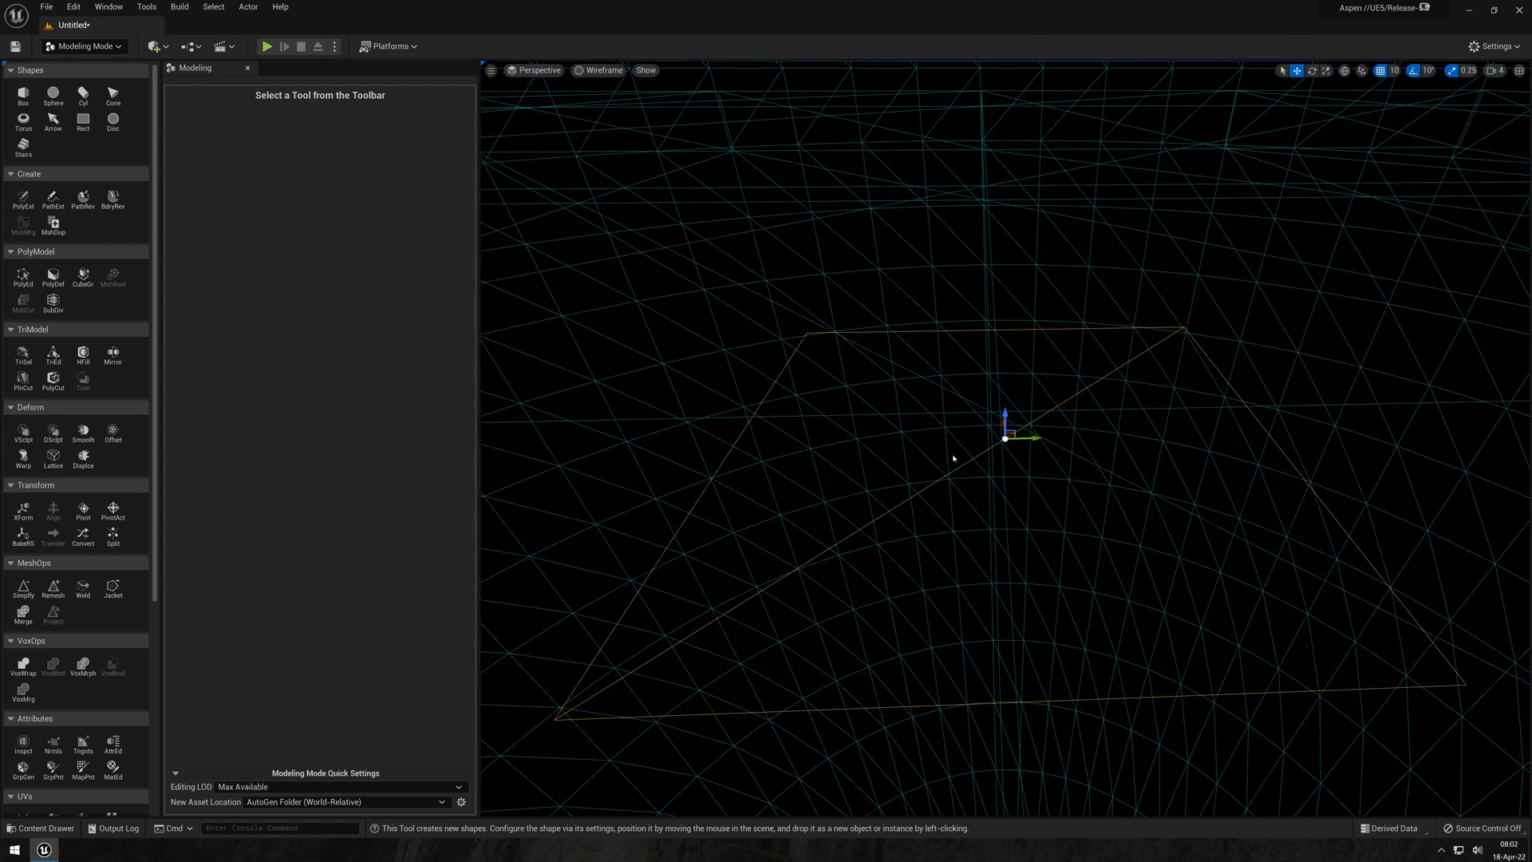
{"action": "left_click", "coordinate": [603, 69]}
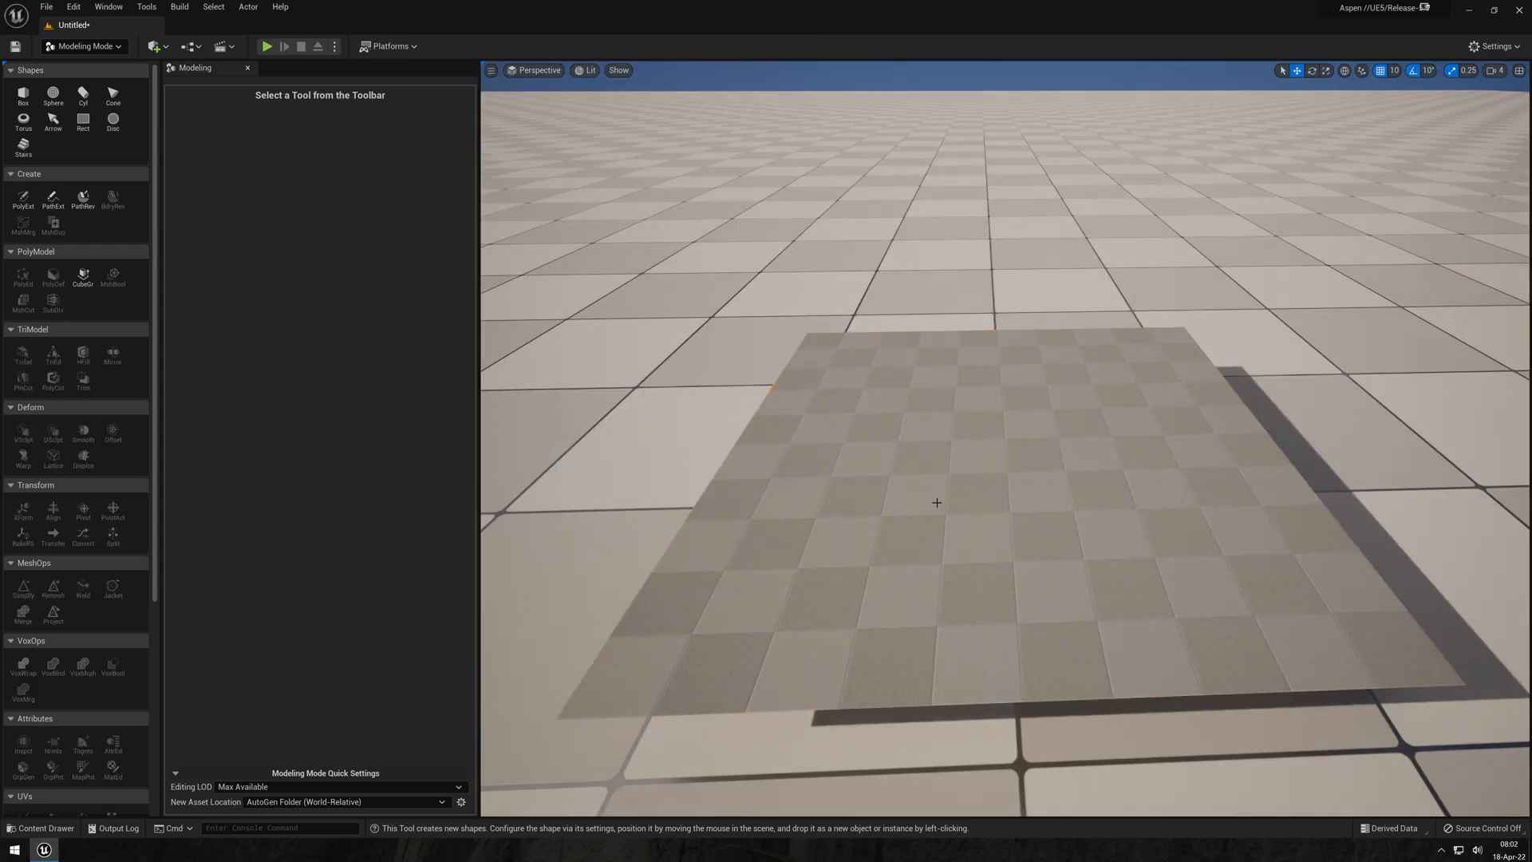
{"action": "left_click", "coordinate": [937, 503]}
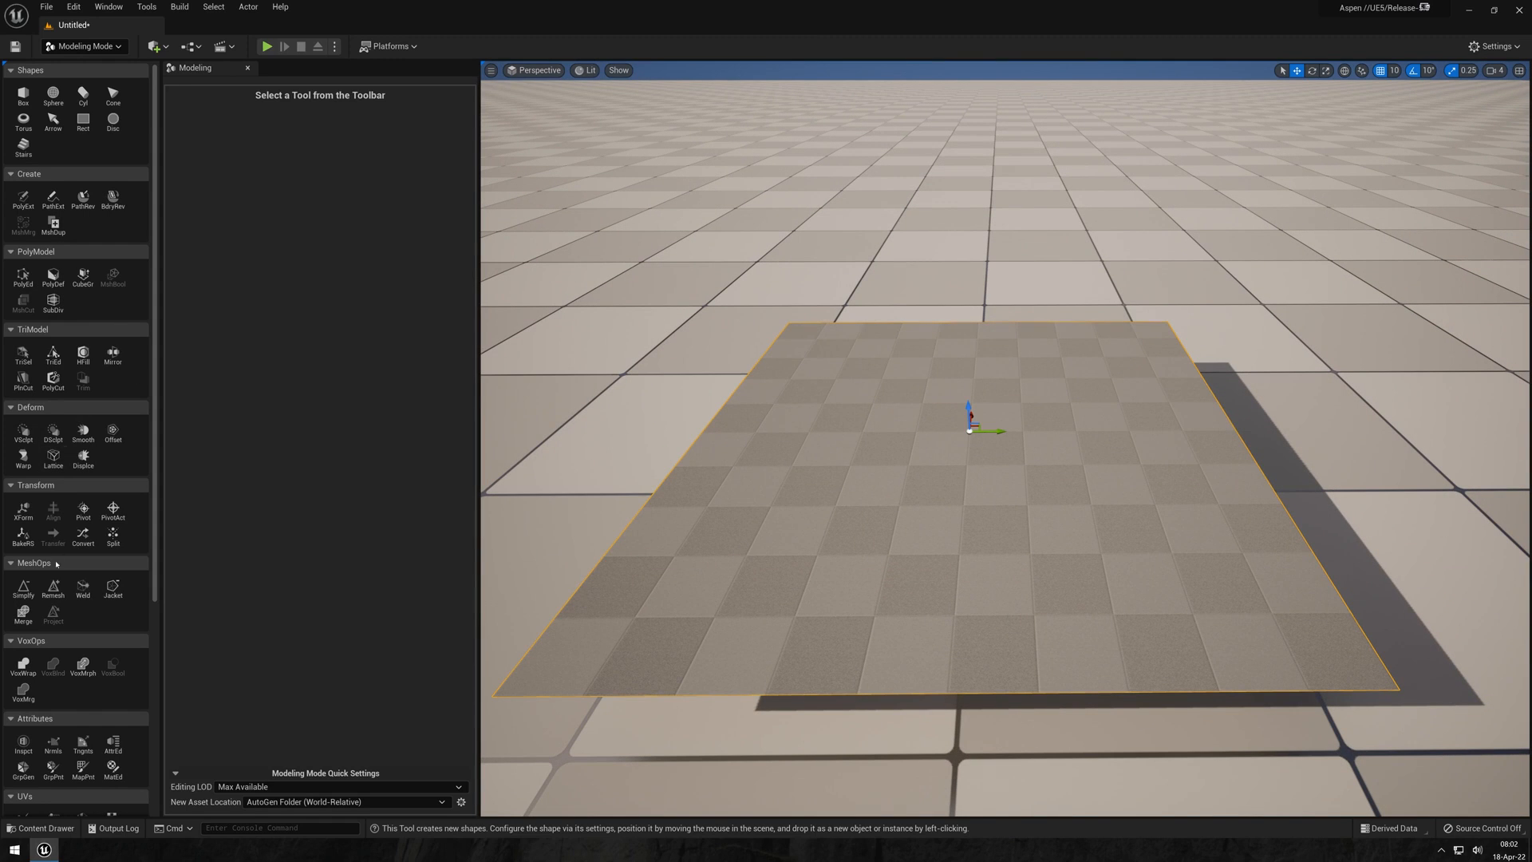
{"action": "left_click", "coordinate": [51, 589]}
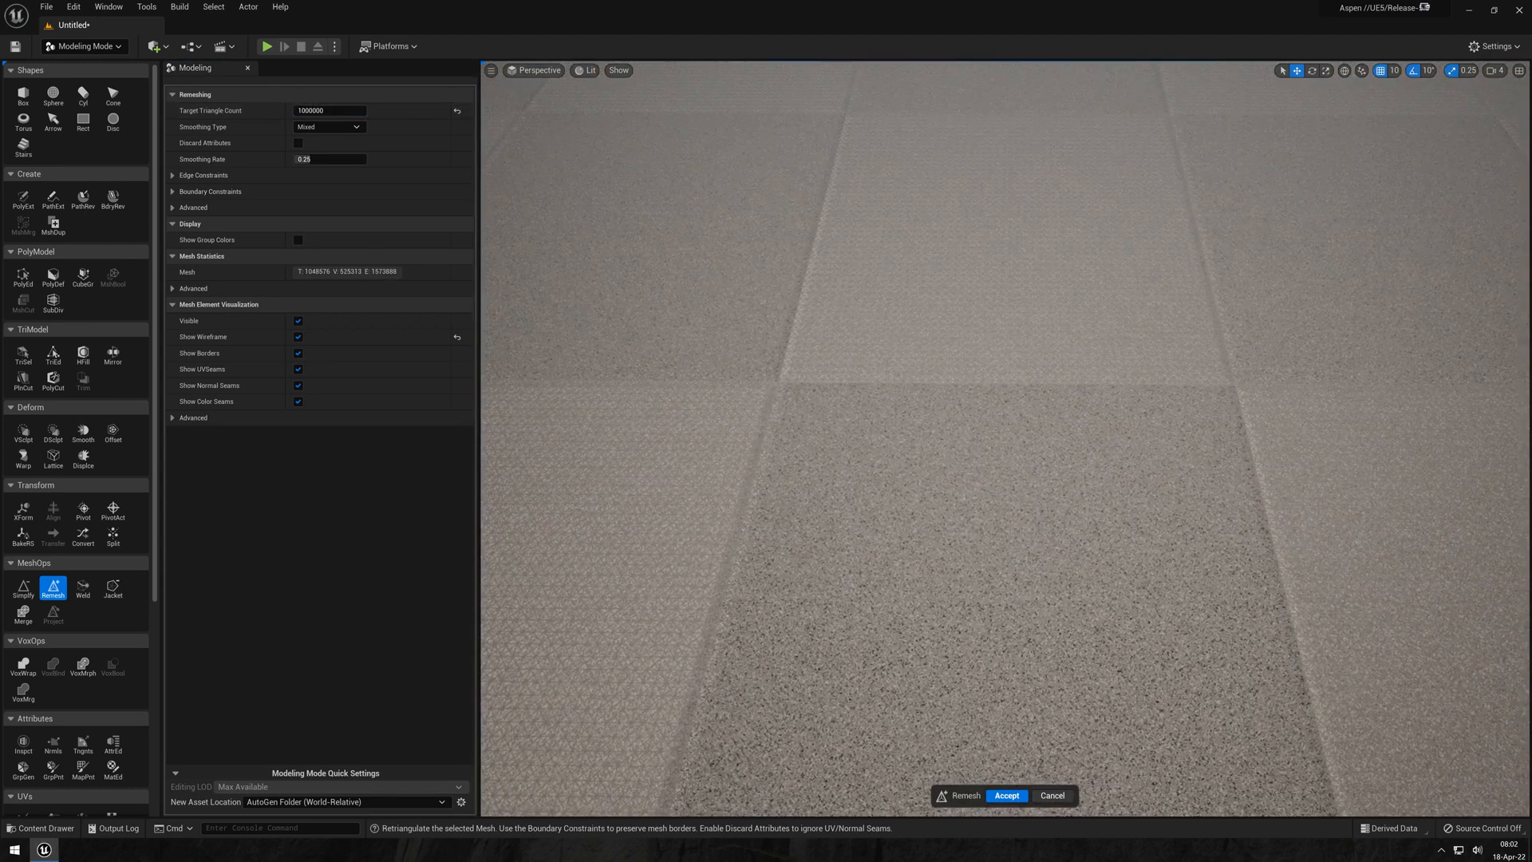
{"action": "left_click", "coordinate": [1005, 795]}
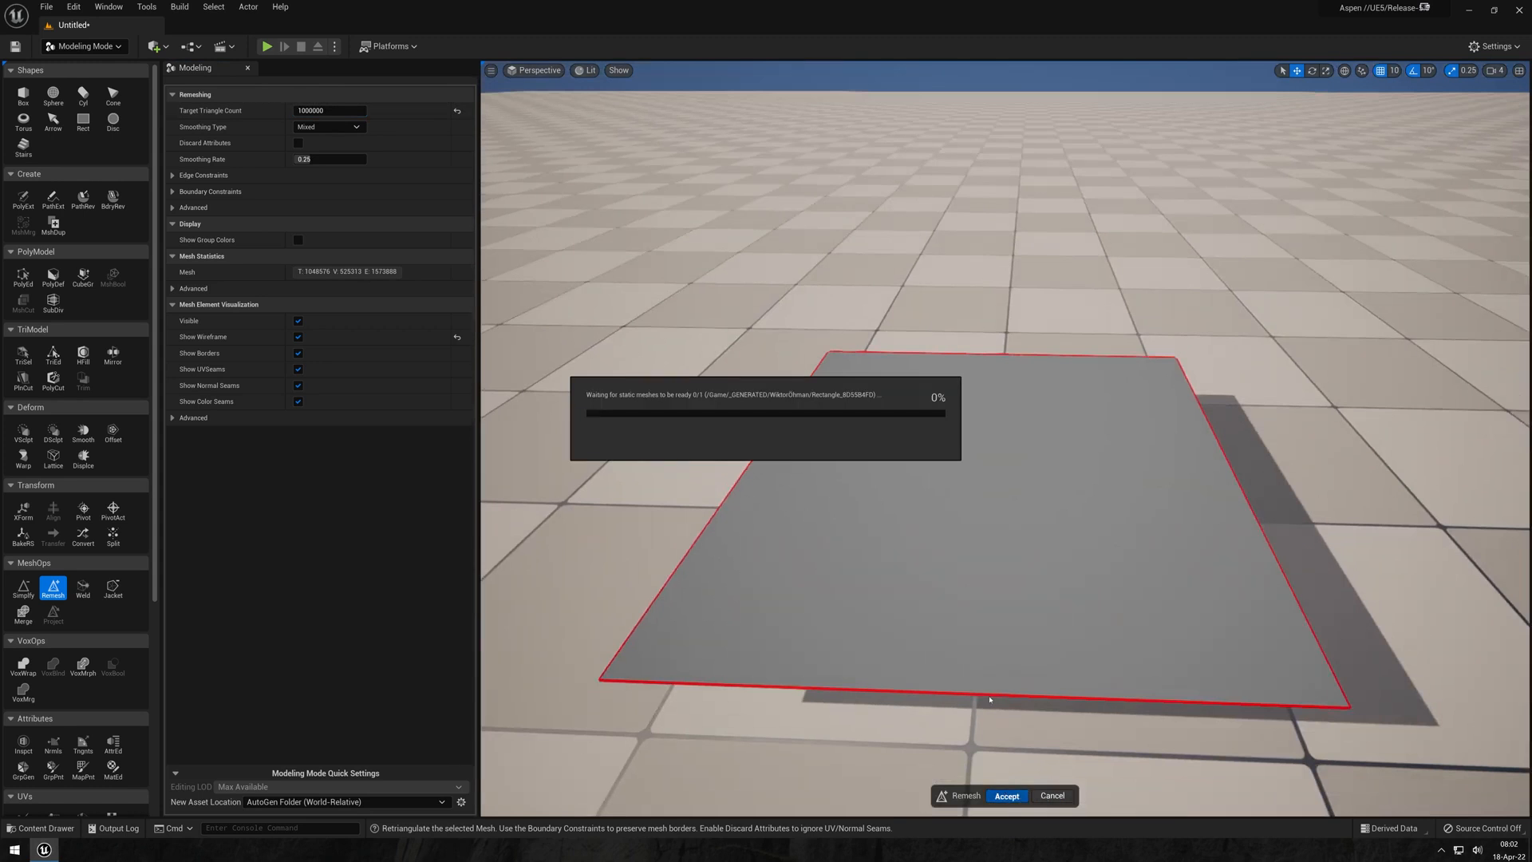
Start the Displace deform on the lava-stone plane with Perlin Noise preview.
{"action": "left_click", "coordinate": [1007, 795]}
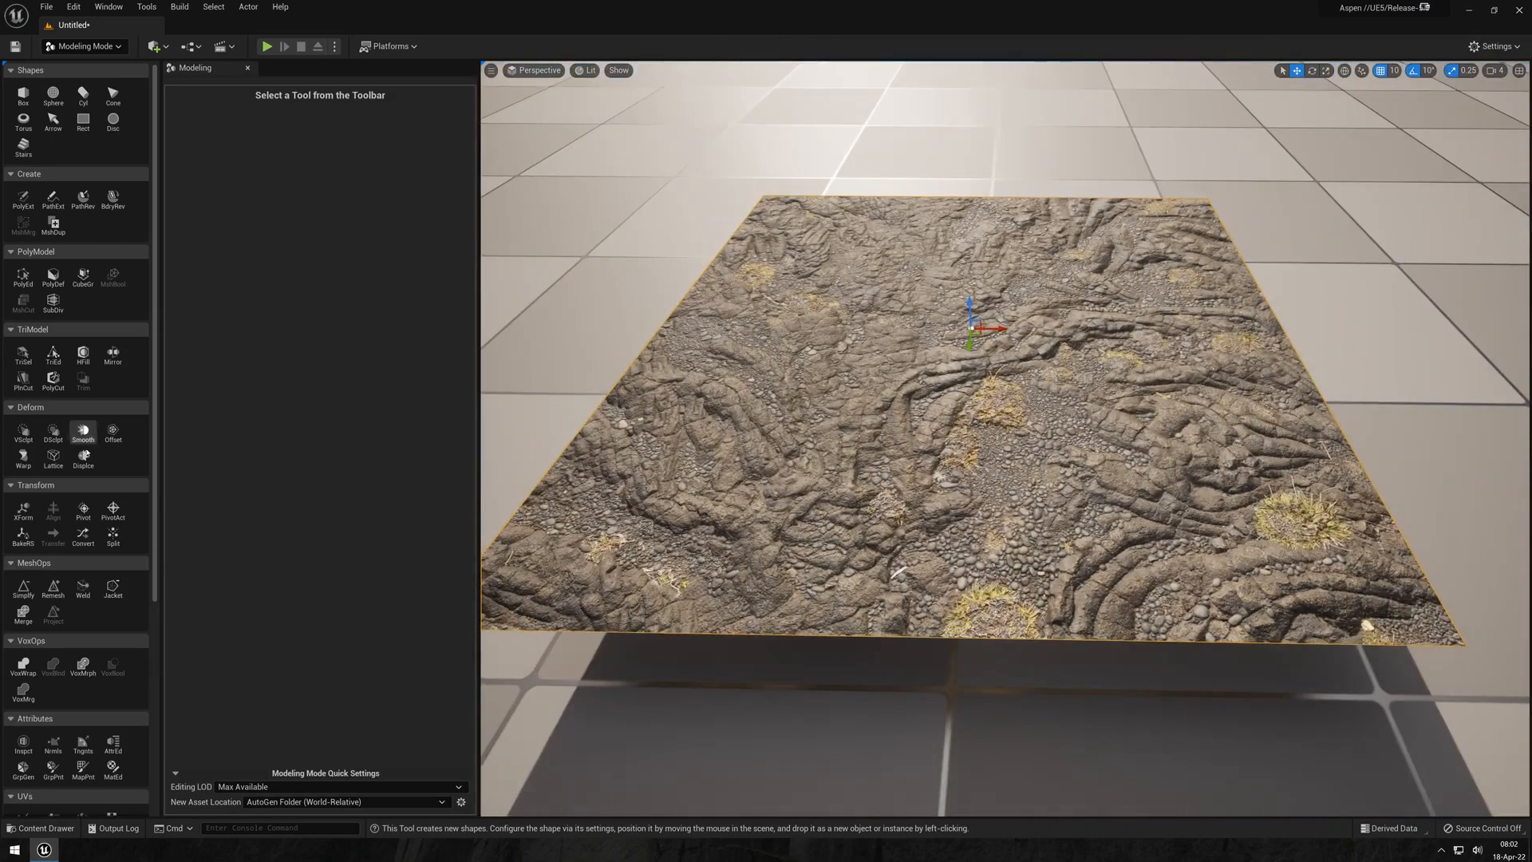
{"action": "left_click", "coordinate": [83, 458]}
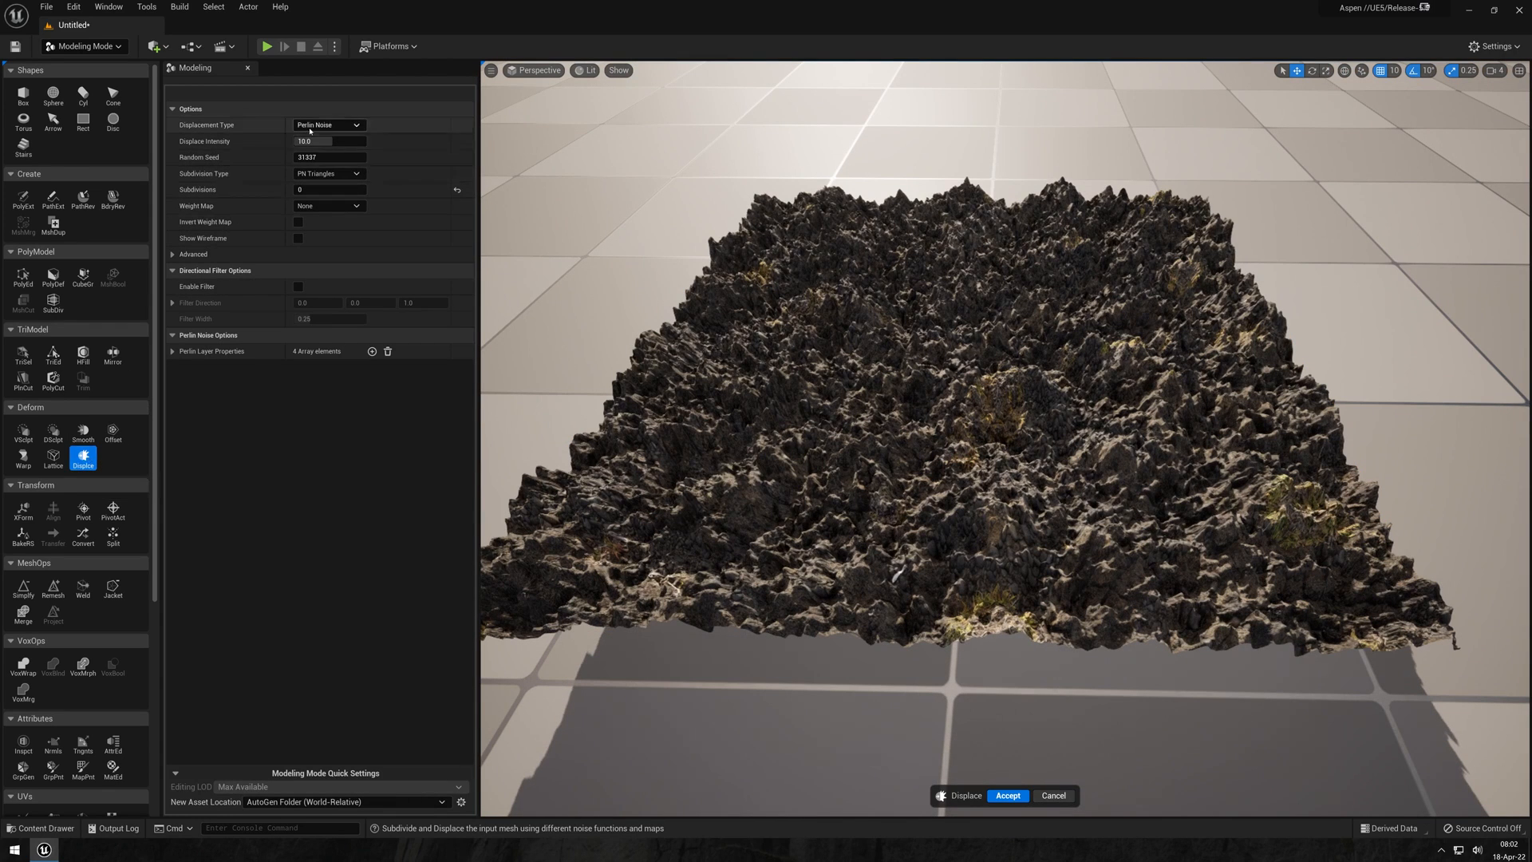
Switch displacement to Texture2D Map with the lava-stone texture and reach its channel choice.
{"action": "left_click", "coordinate": [327, 125]}
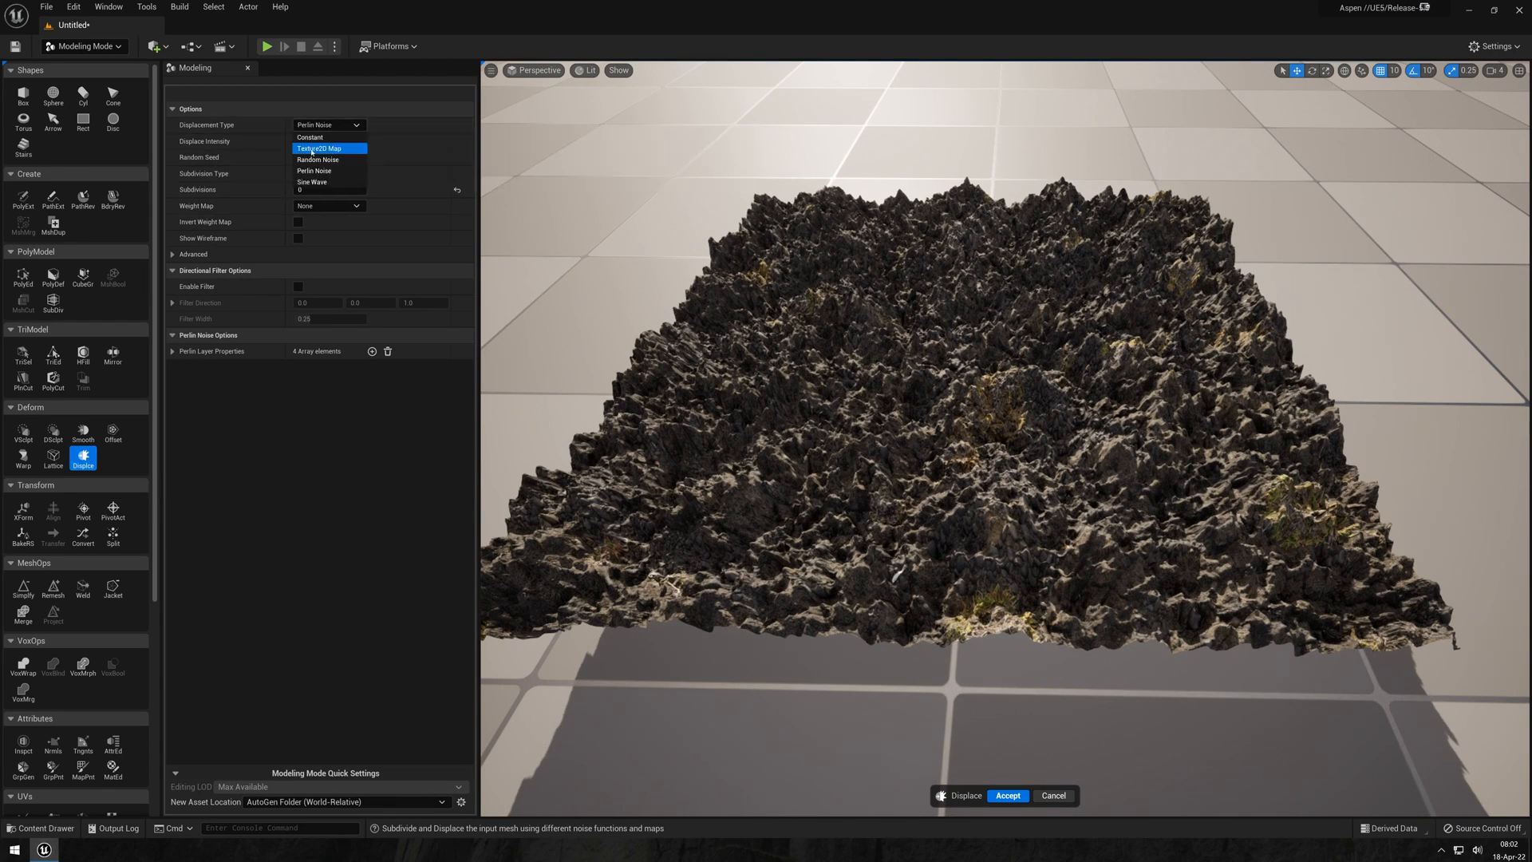
{"action": "left_click", "coordinate": [320, 147]}
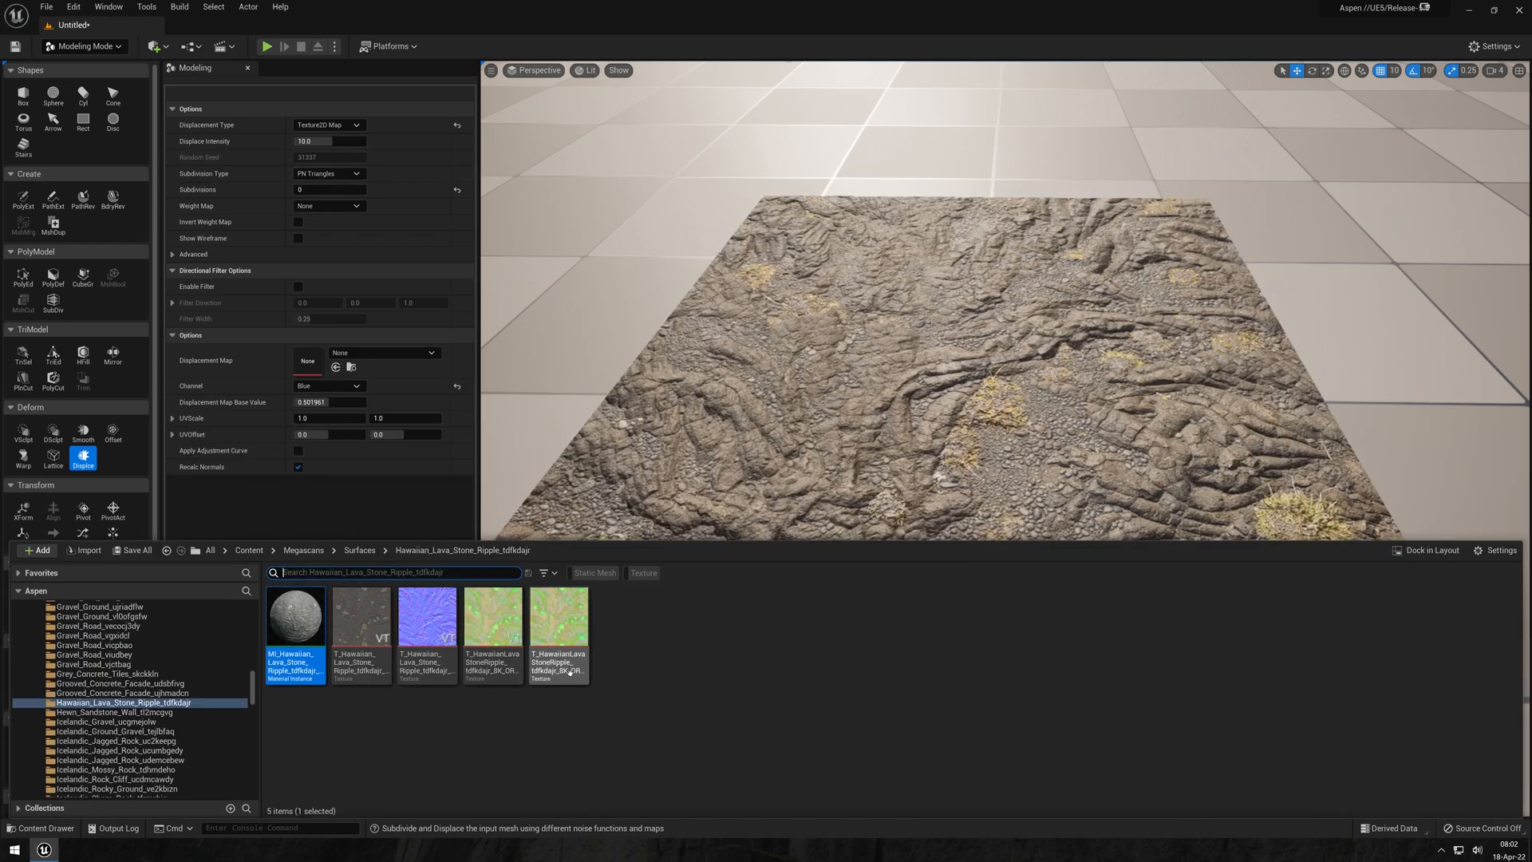
{"action": "mouse_move", "coordinate": [493, 625]}
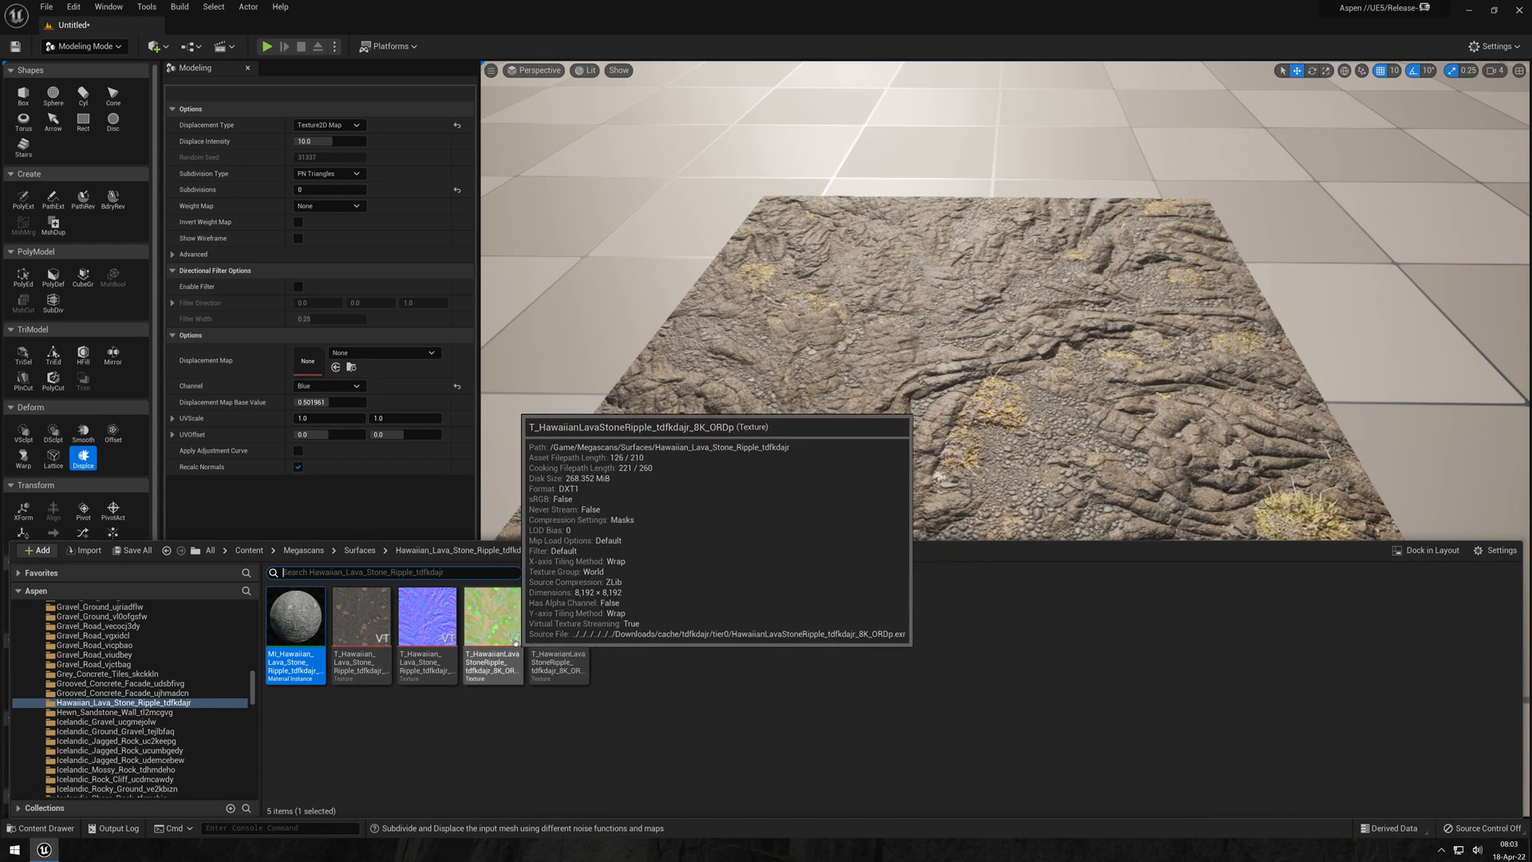
{"action": "mouse_move", "coordinate": [557, 618]}
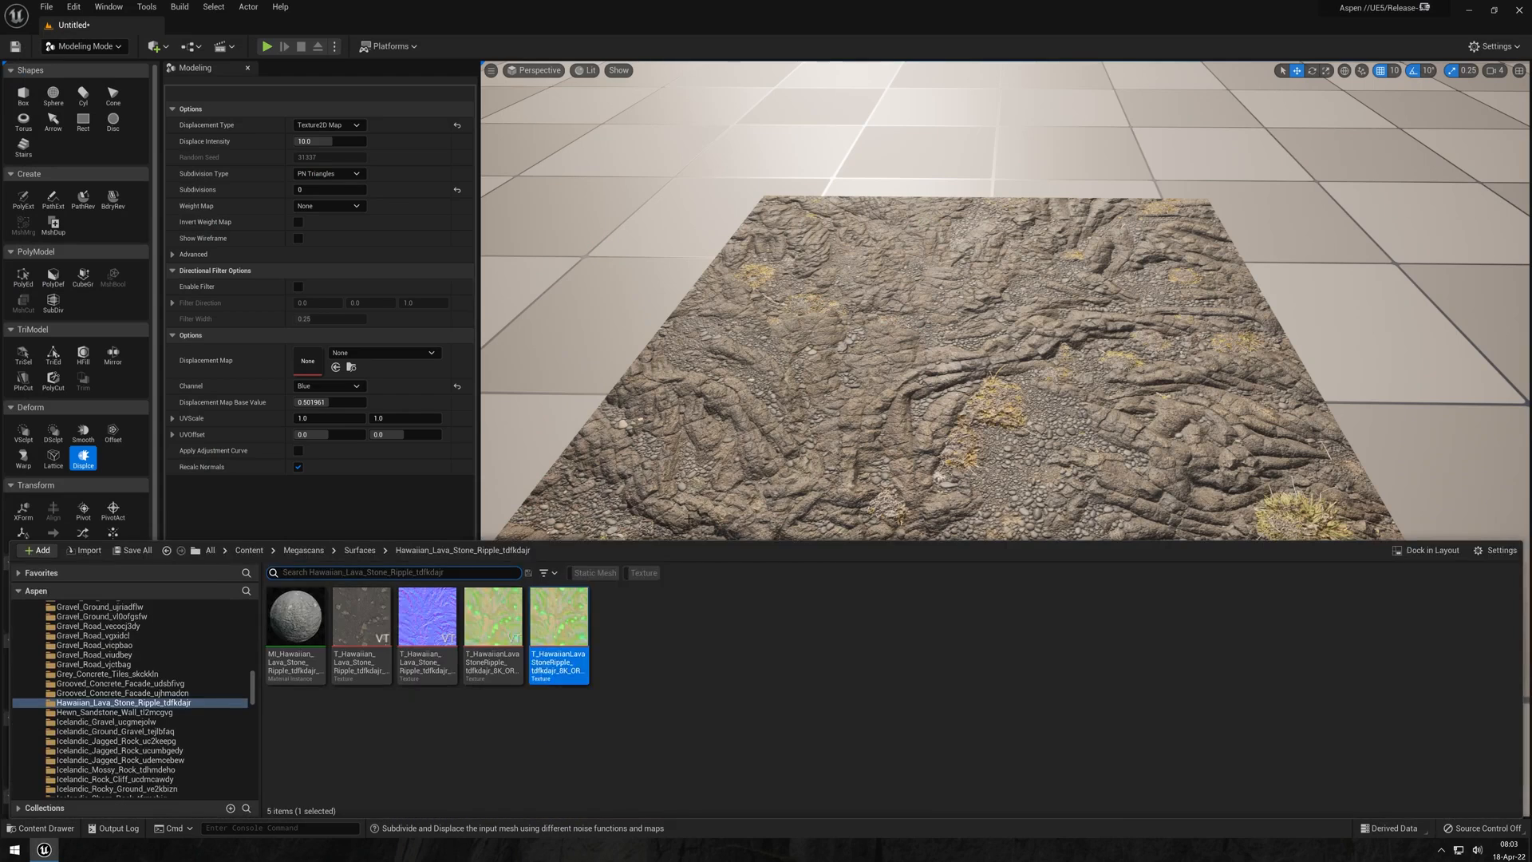
{"action": "left_click", "coordinate": [337, 367]}
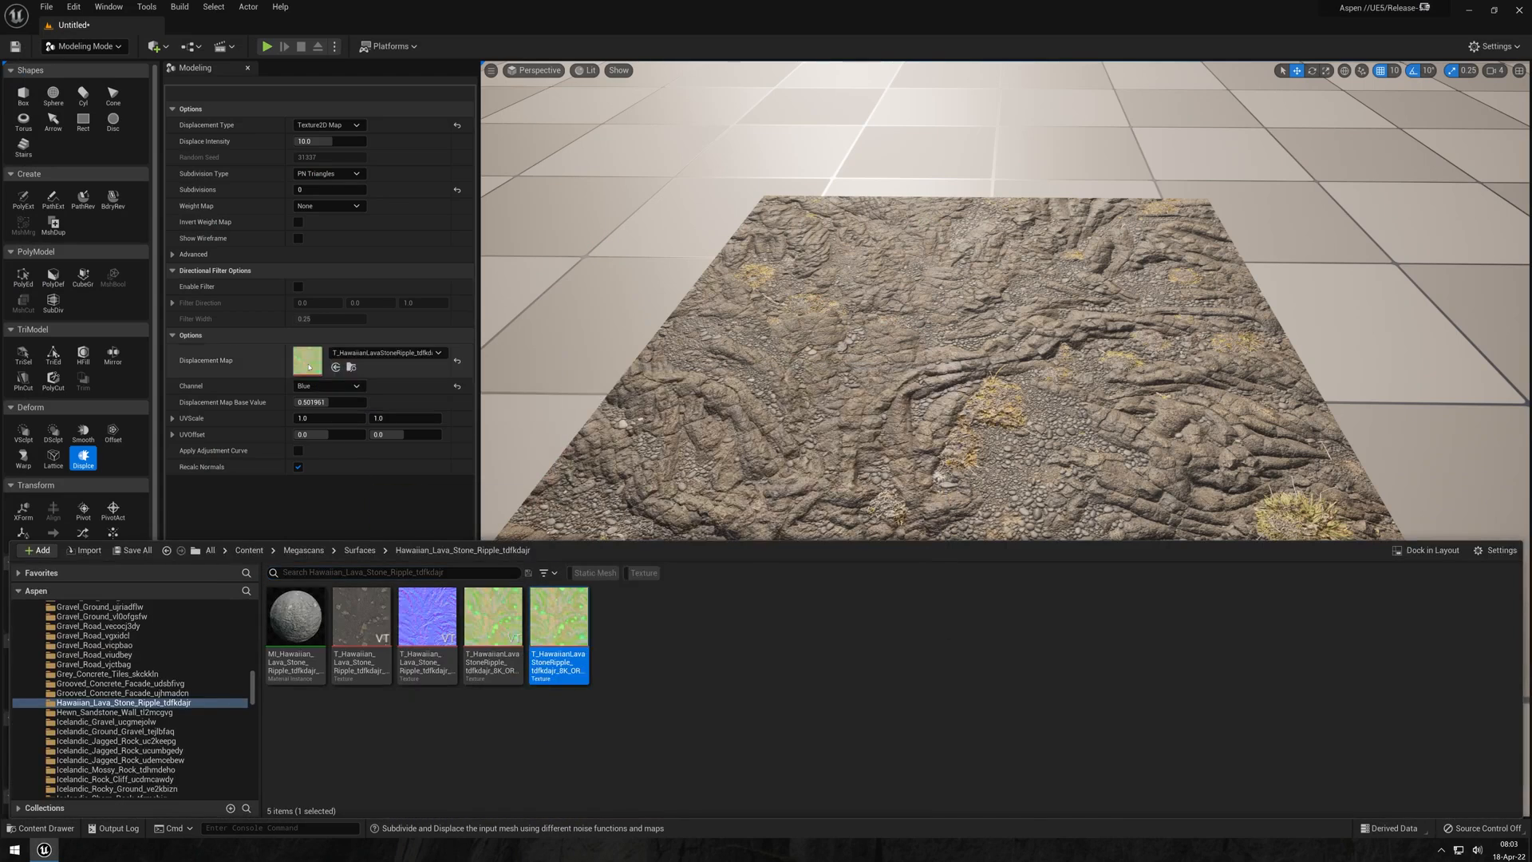
{"action": "left_click", "coordinate": [329, 385]}
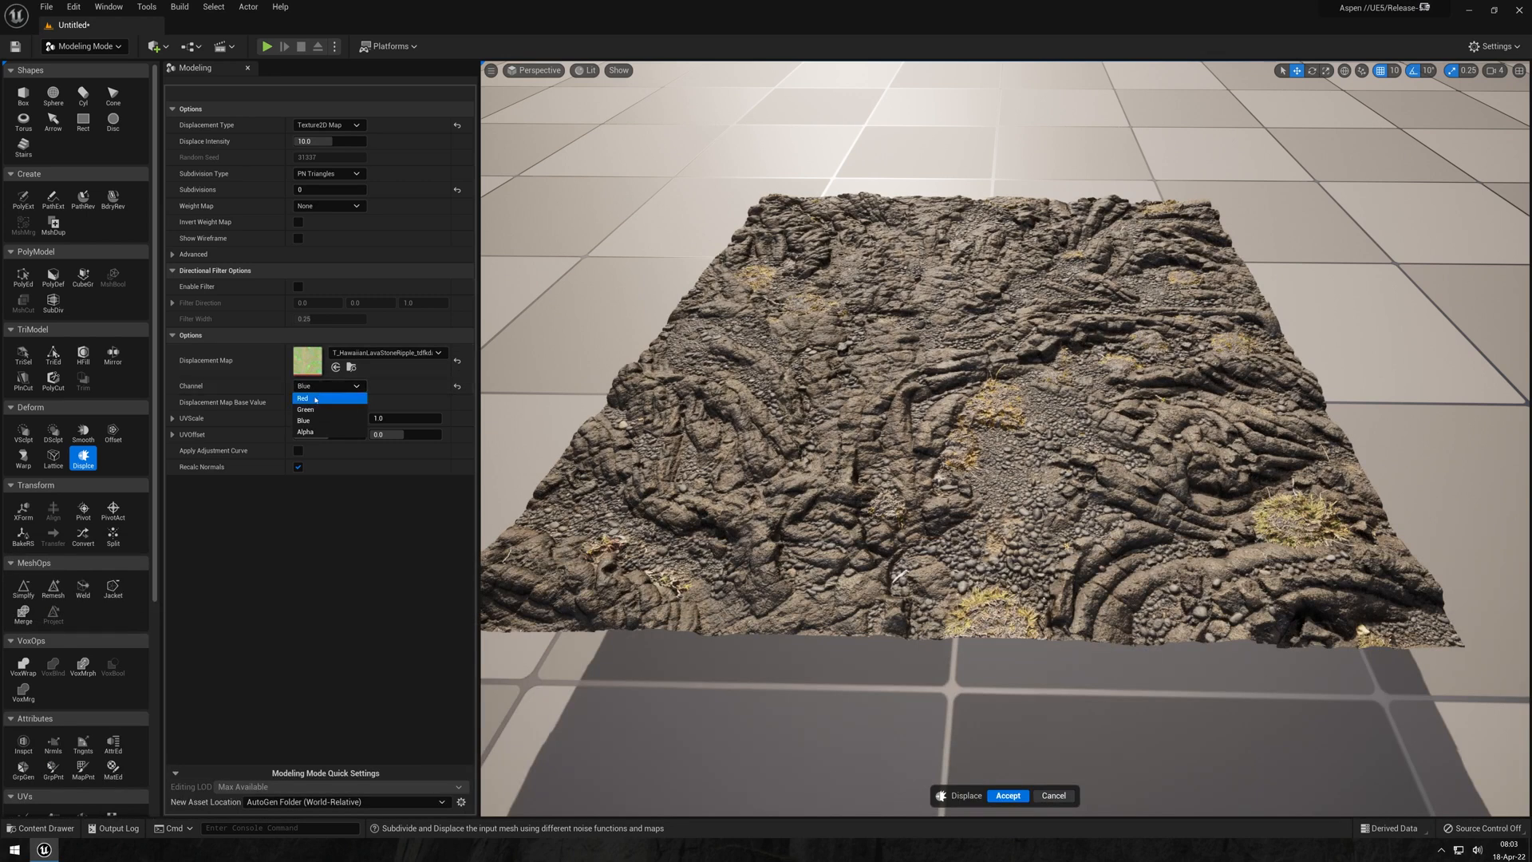
{"action": "mouse_move", "coordinate": [310, 419]}
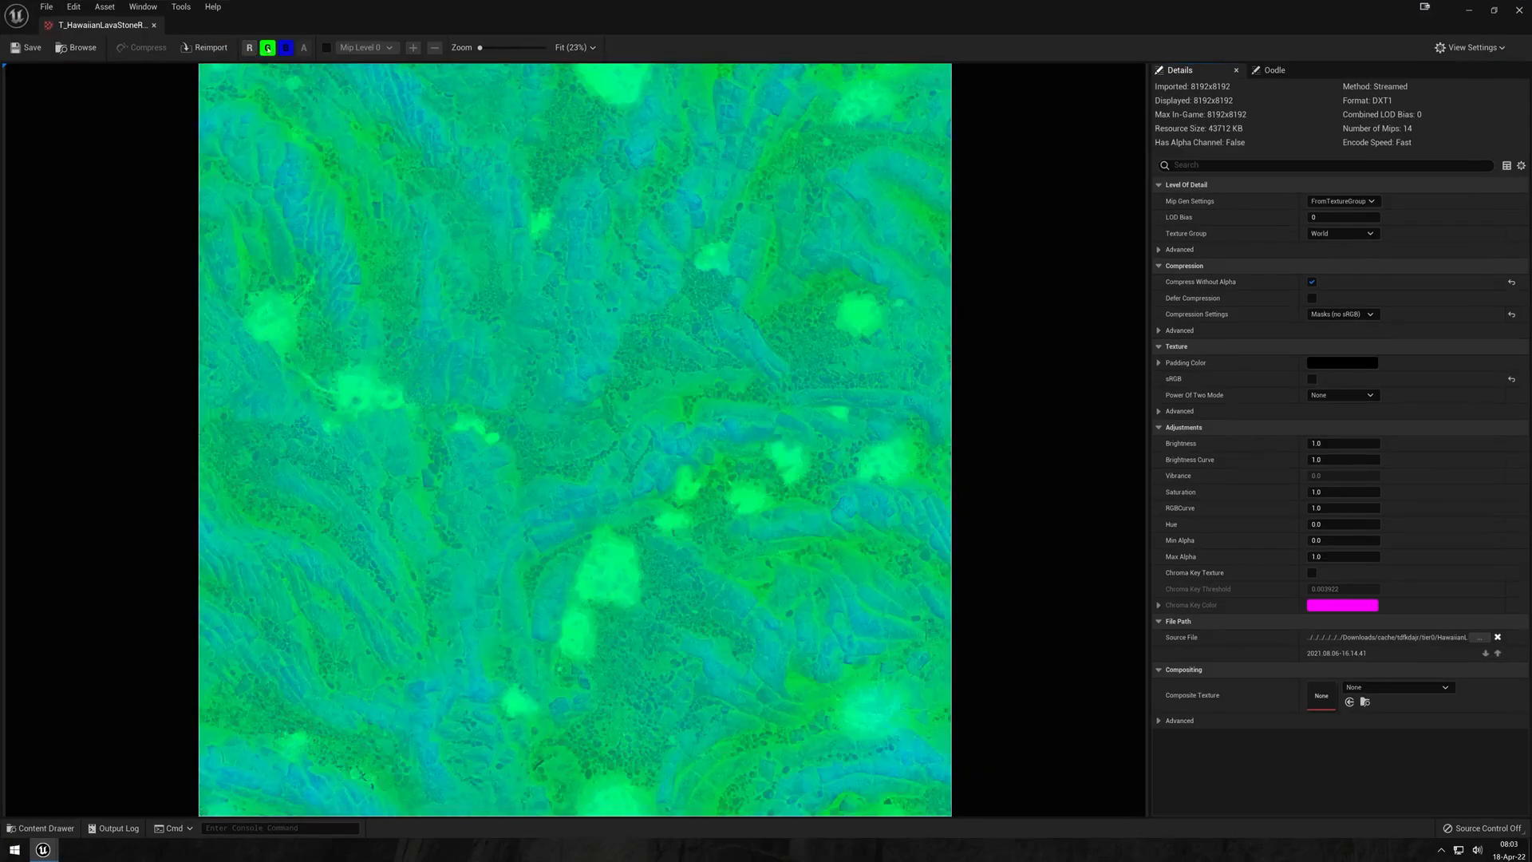
Isolate single colour channels of the lava-stone texture in the Texture Editor.
{"action": "left_click", "coordinate": [267, 47]}
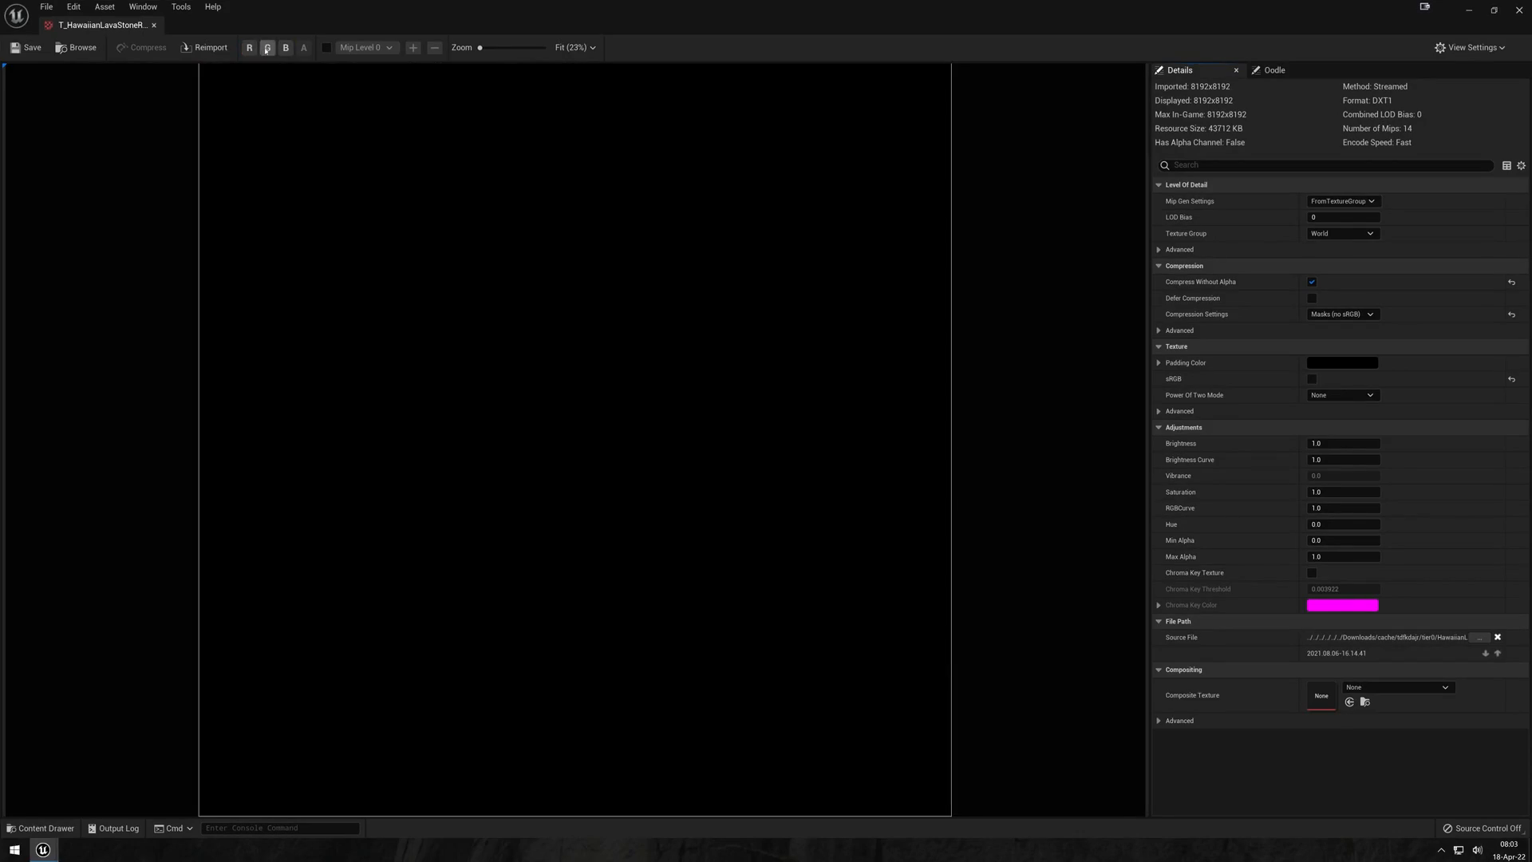
{"action": "left_click", "coordinate": [267, 47]}
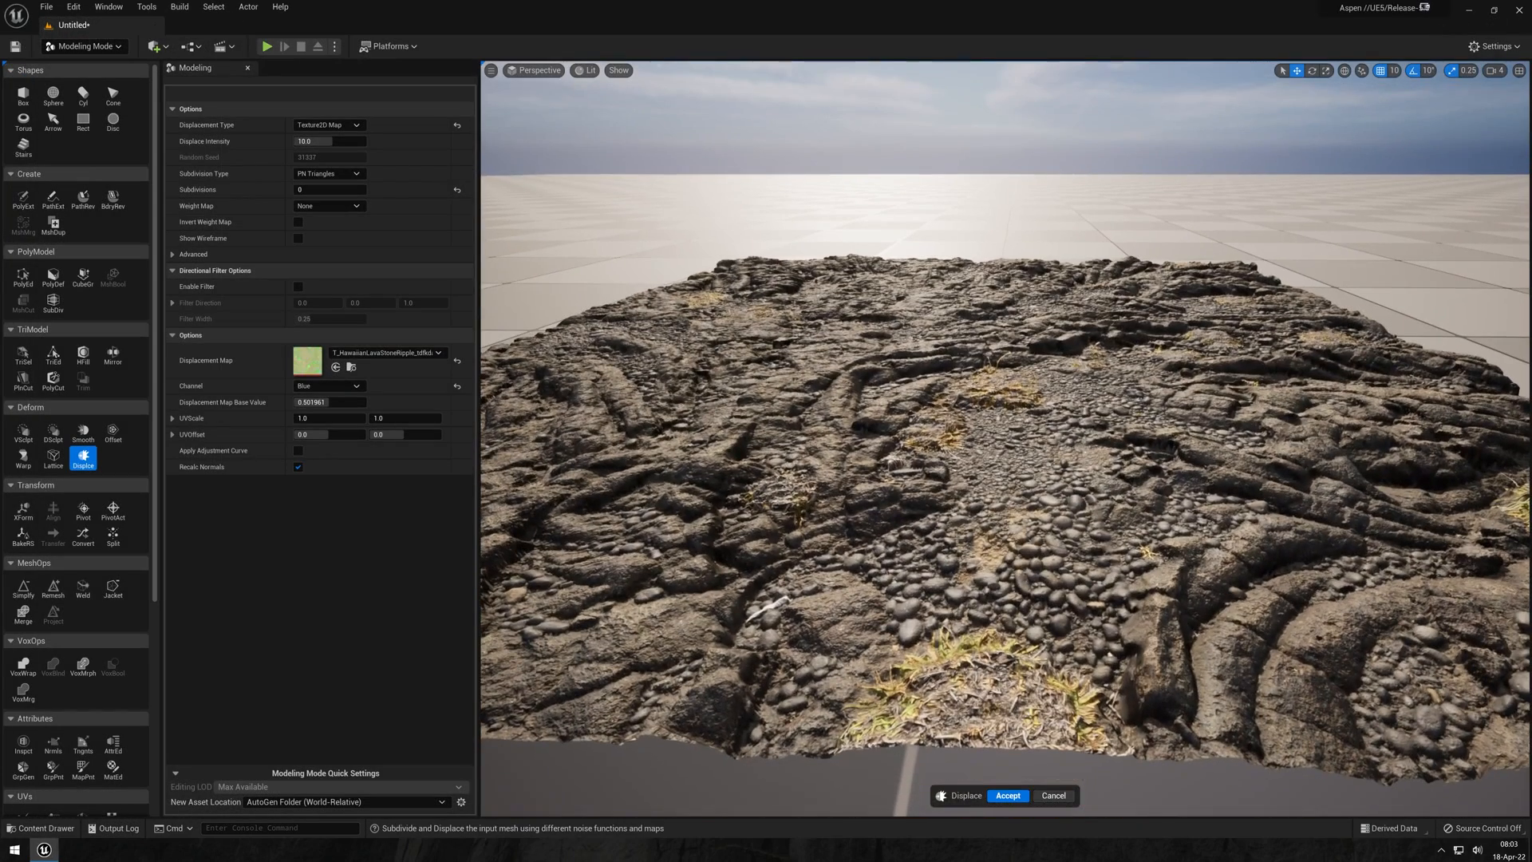
Lower Displacement Intensity to 7.0 and accept the lava-stone displacement.
{"action": "triple_click", "coordinate": [330, 140]}
{"action": "type", "text": "7"}
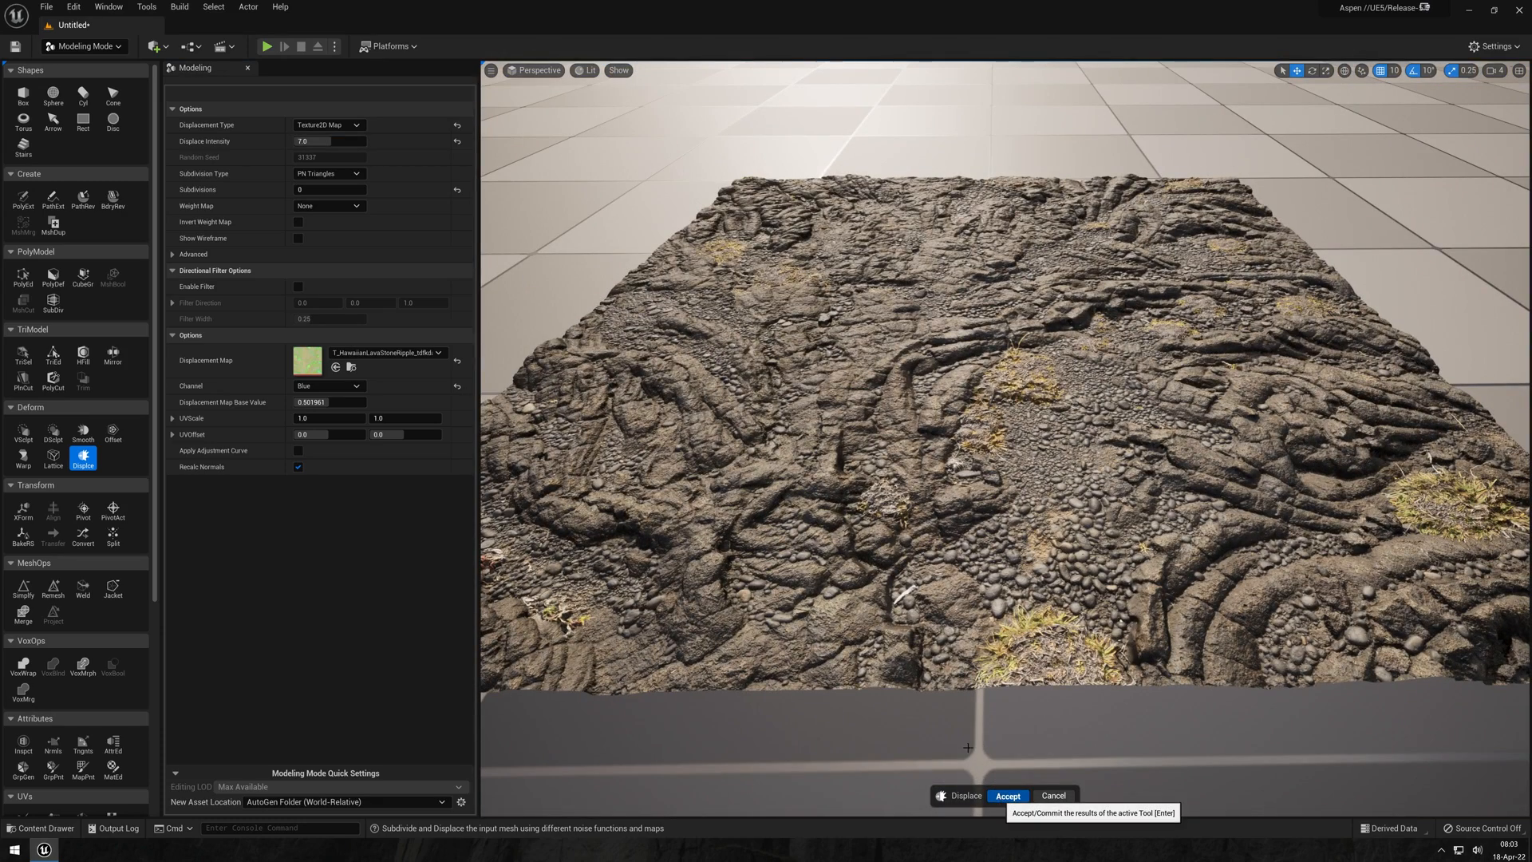
{"action": "left_click", "coordinate": [1007, 795]}
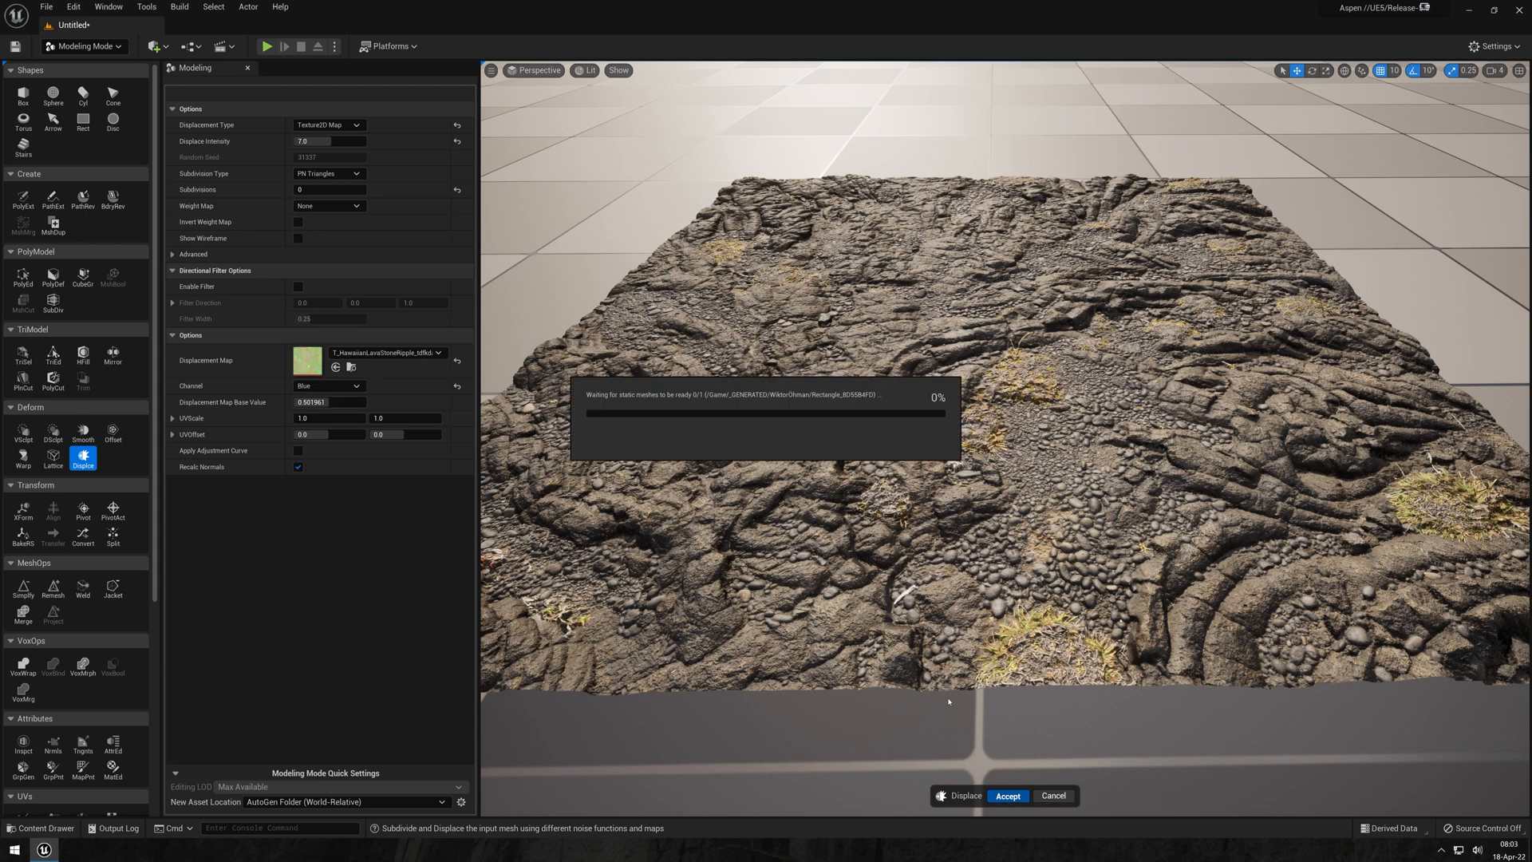
{"action": "left_click", "coordinate": [1007, 795]}
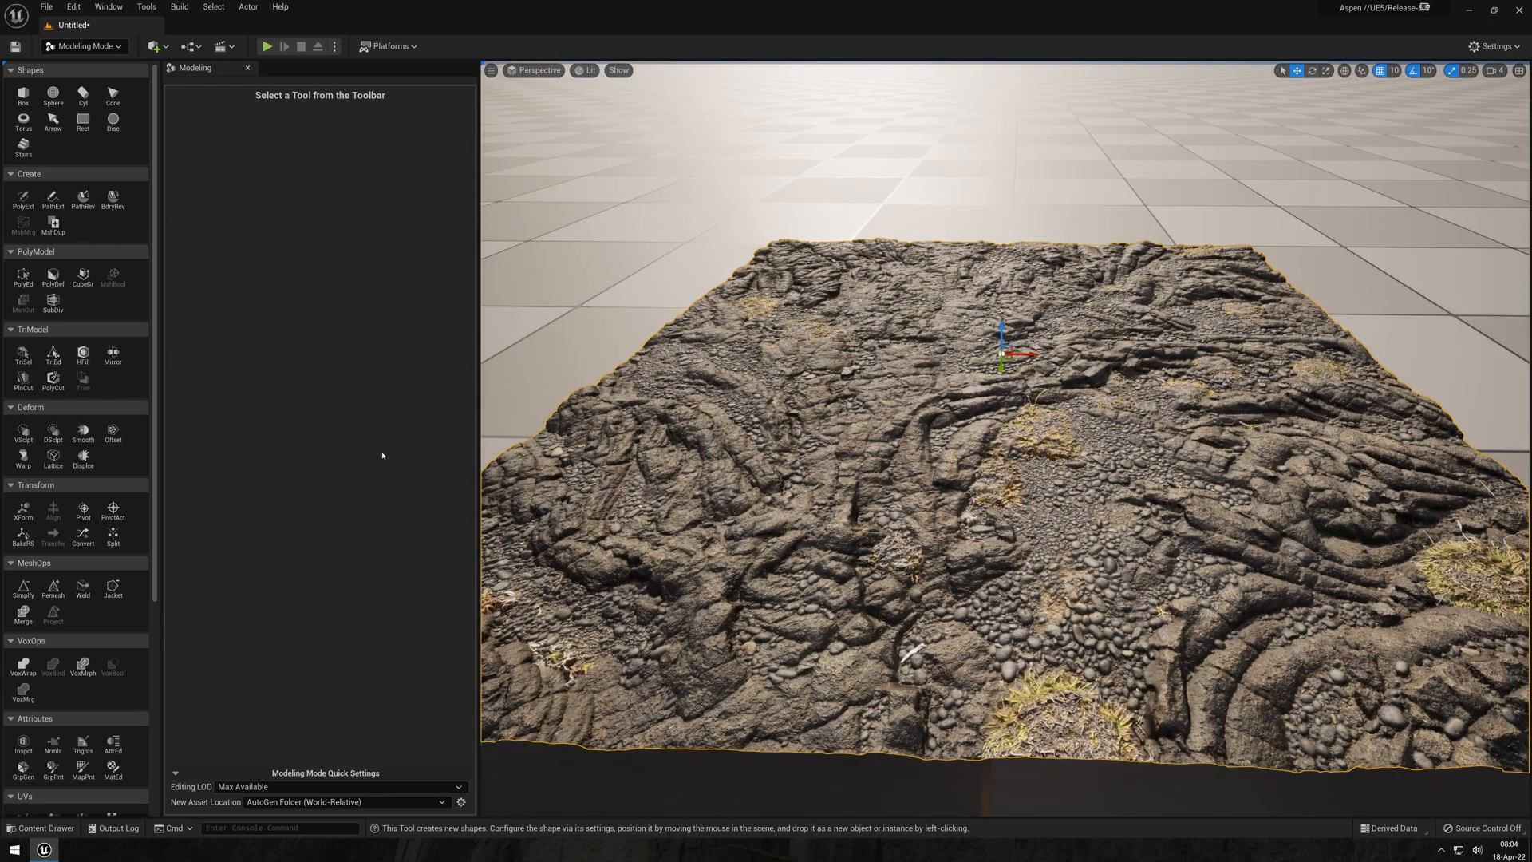
Simplify the plane to 25 percent of its triangles with wireframe shown, and accept.
{"action": "left_click", "coordinate": [22, 589]}
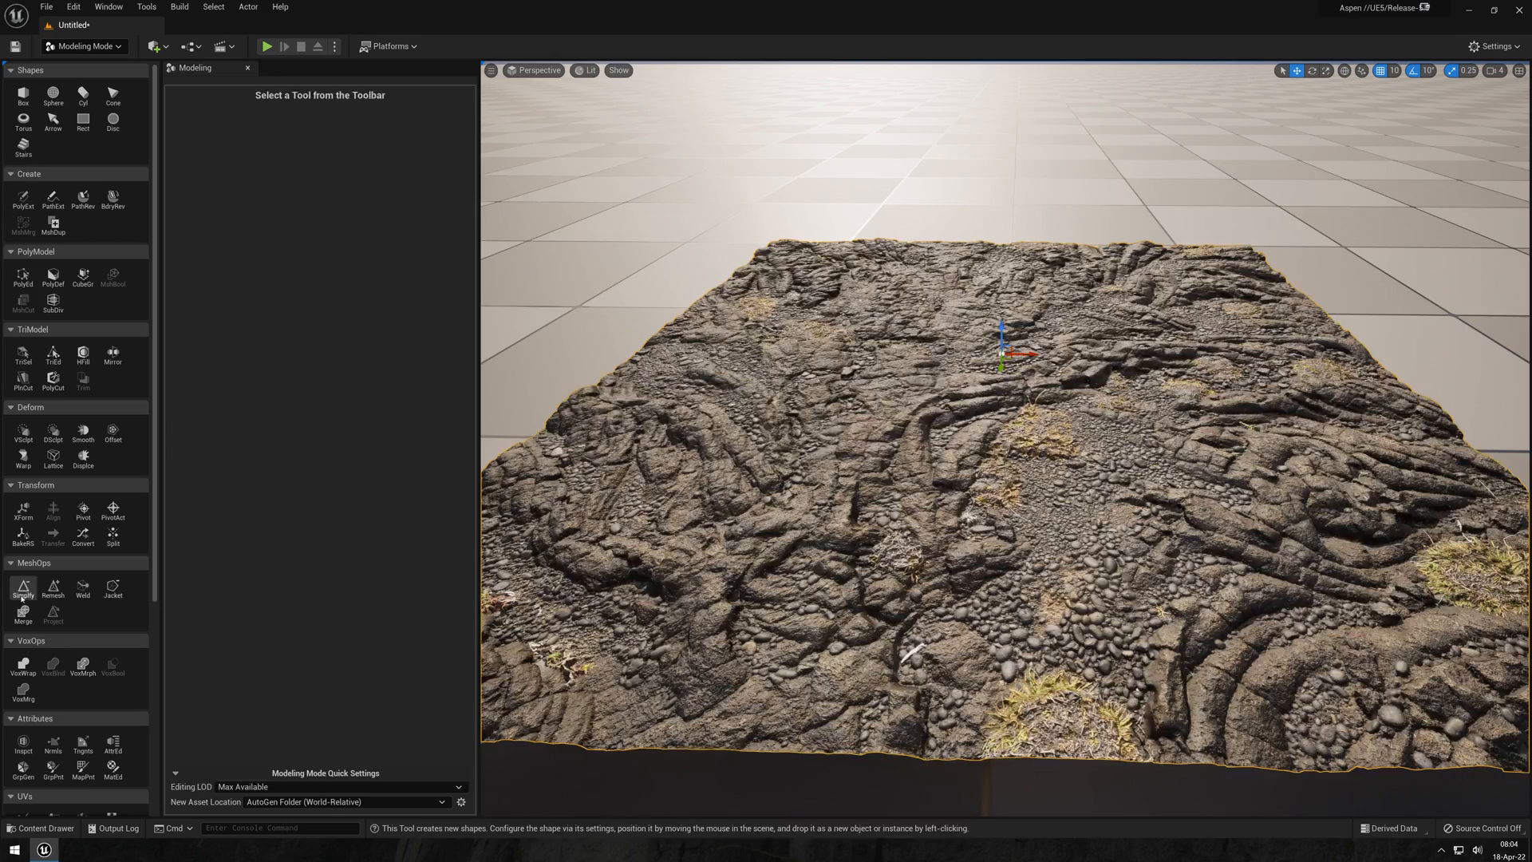
{"action": "left_click", "coordinate": [23, 586]}
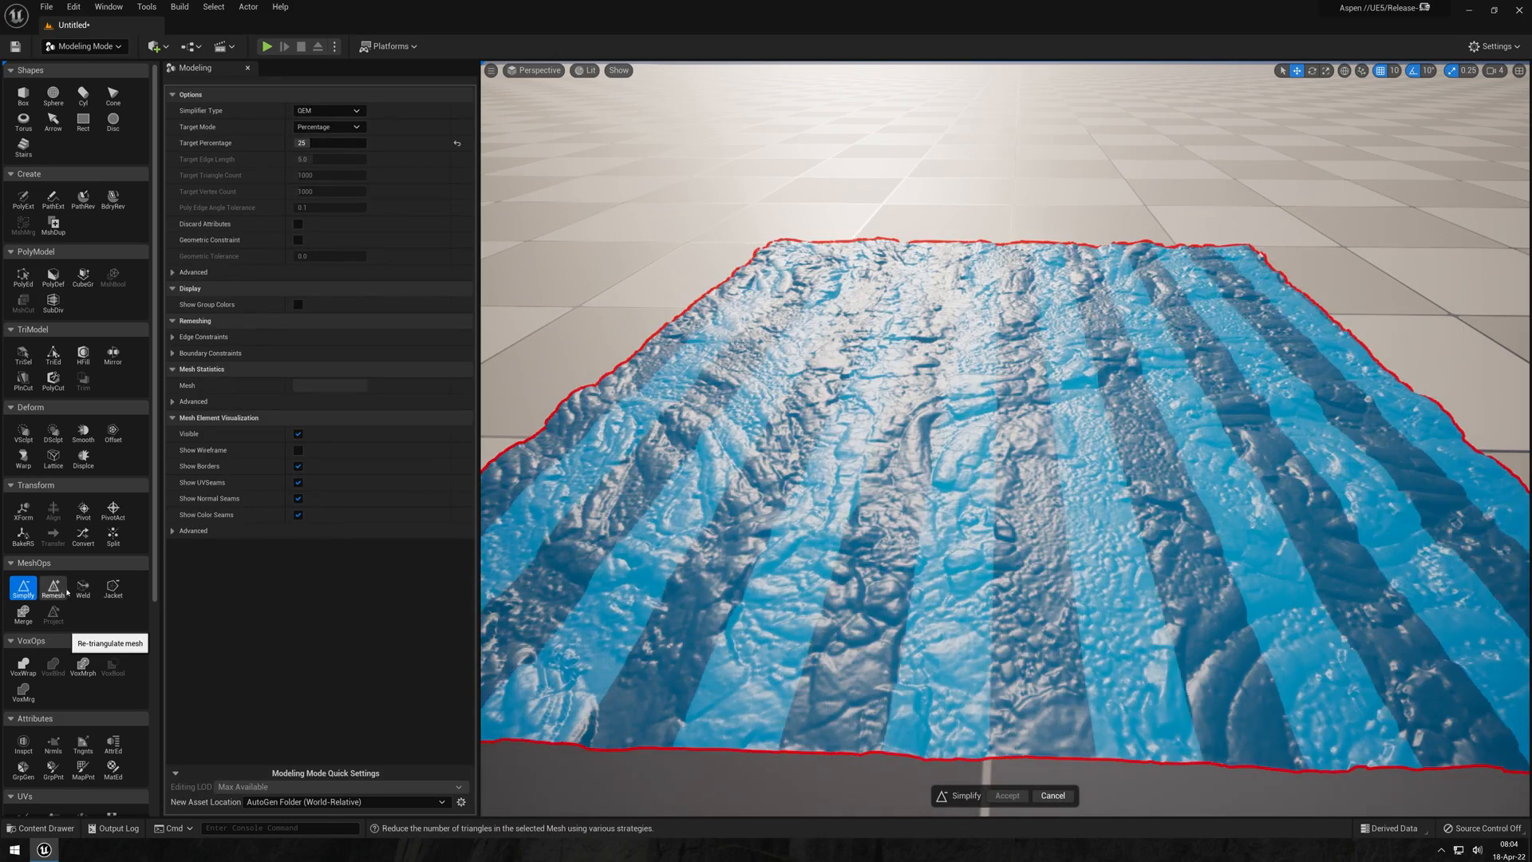
{"action": "mouse_move", "coordinate": [412, 612]}
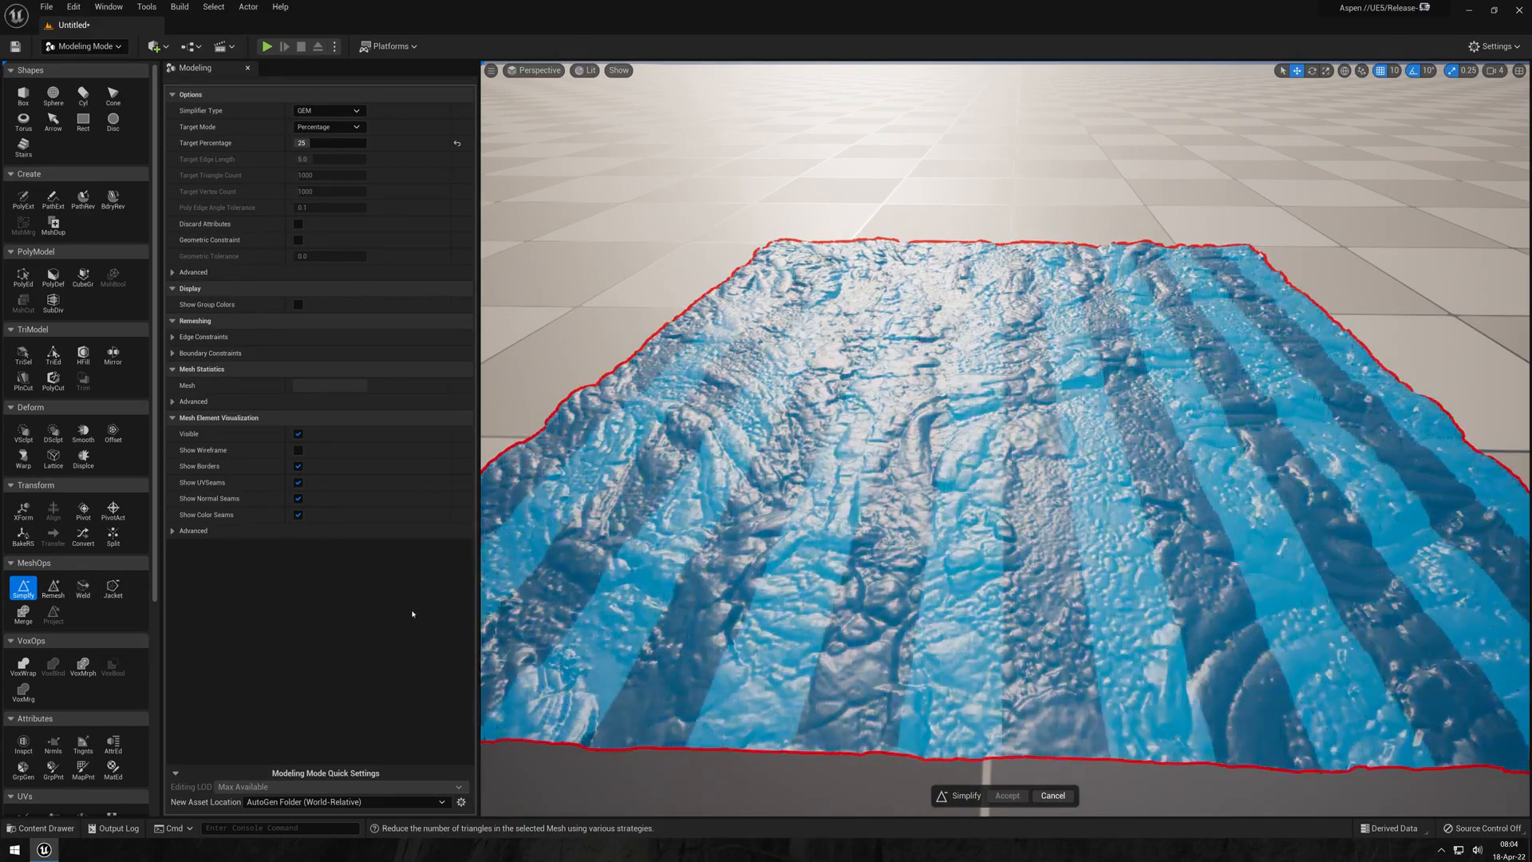
{"action": "left_click", "coordinate": [964, 794]}
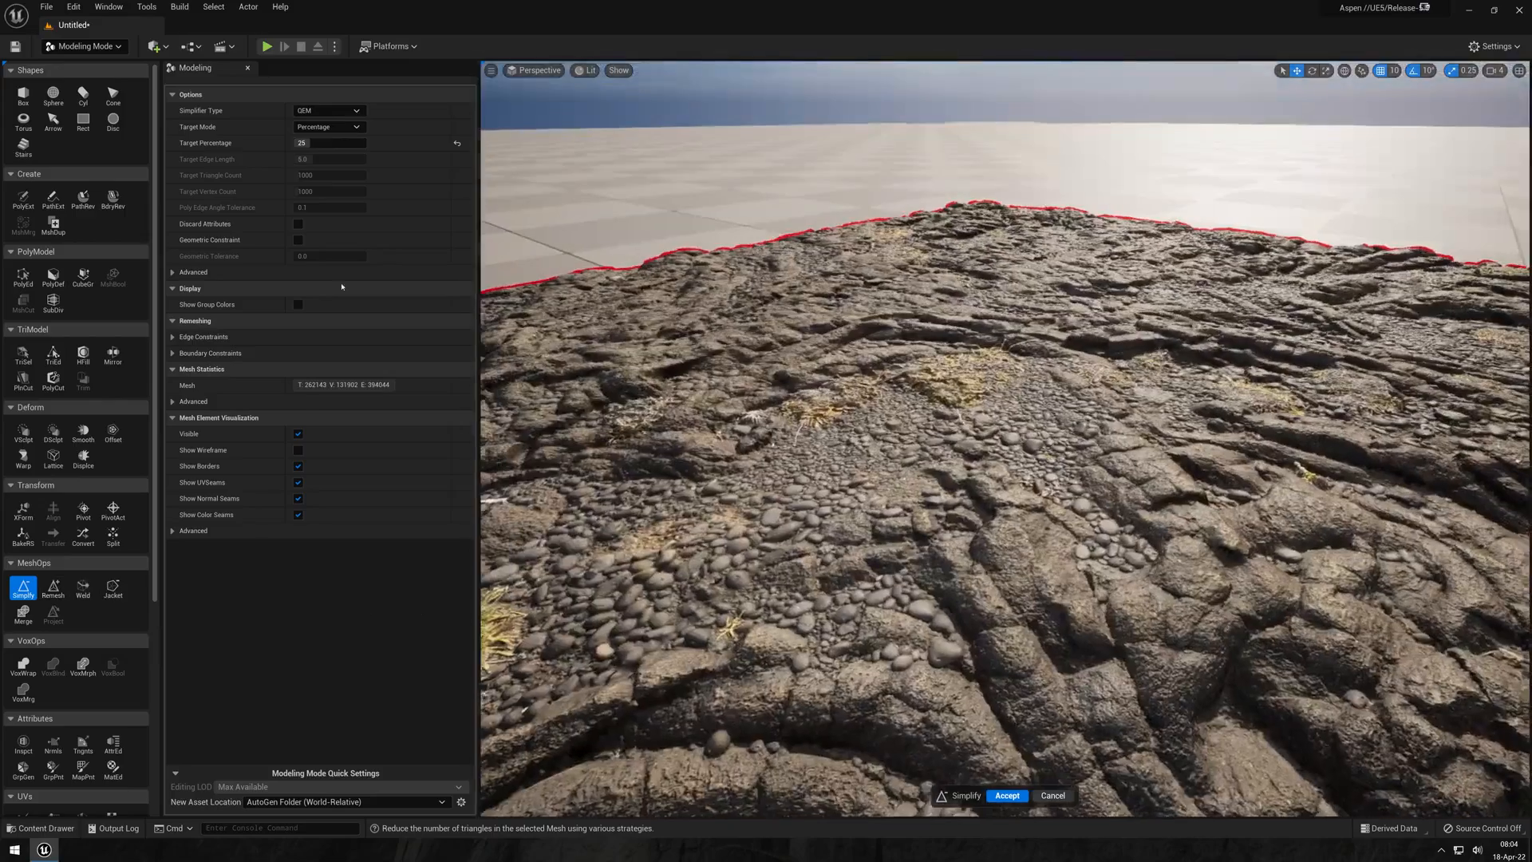
{"action": "left_click", "coordinate": [299, 450]}
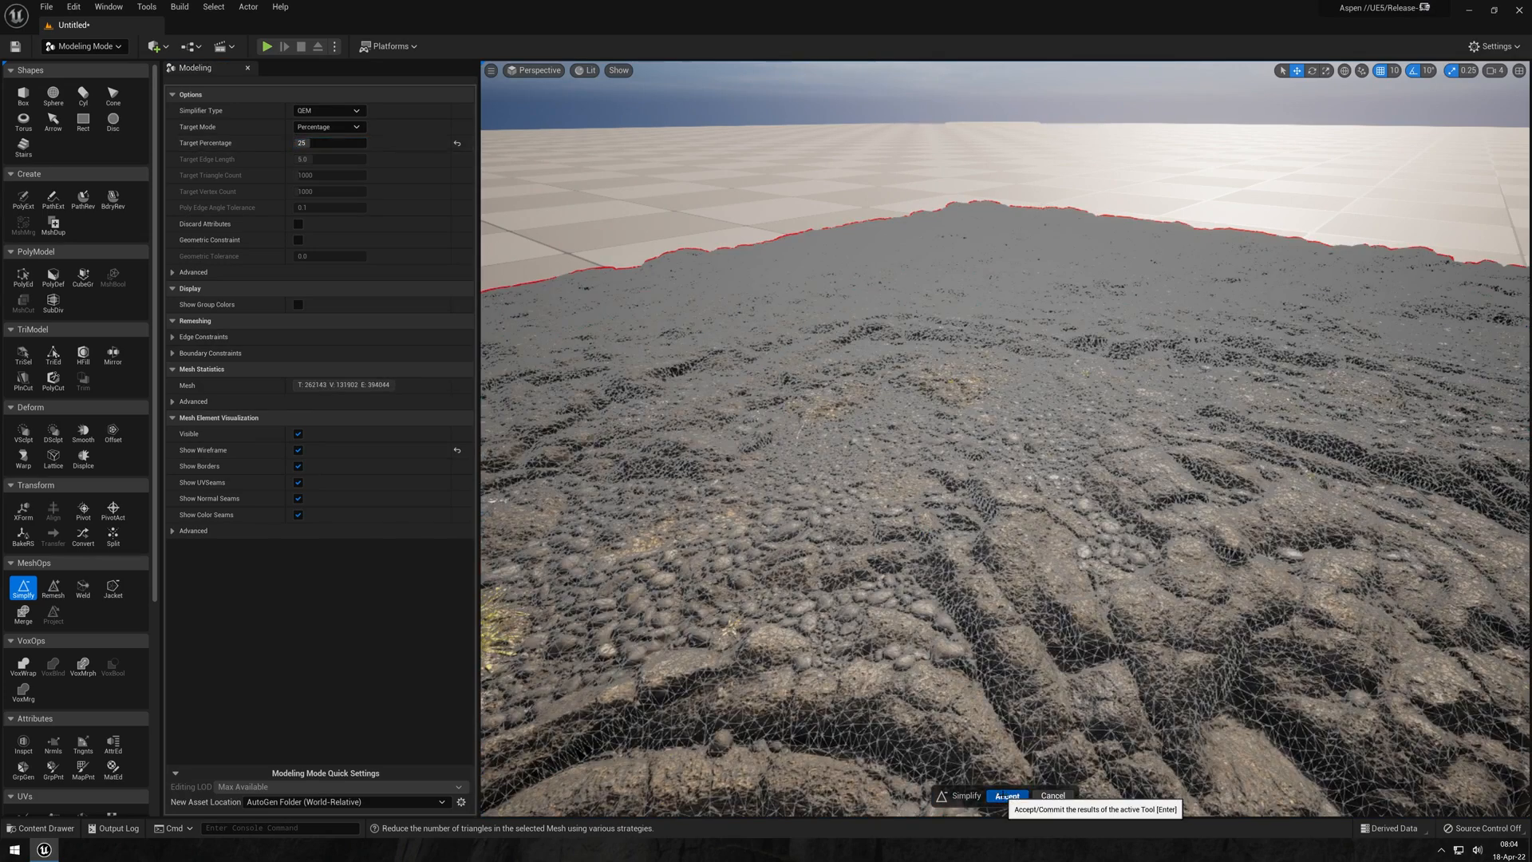
{"action": "left_click", "coordinate": [1006, 795]}
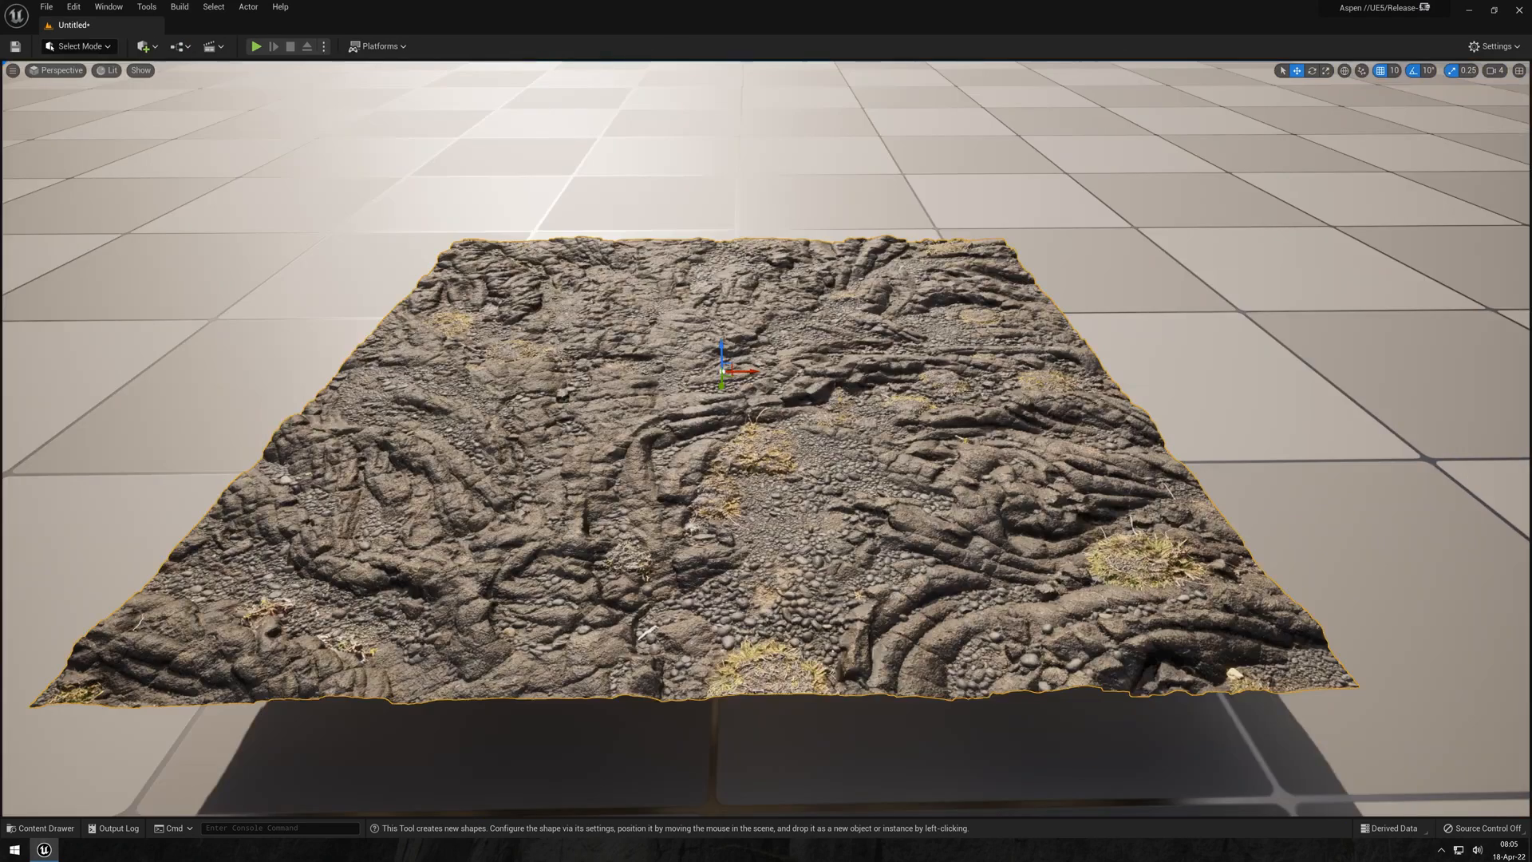
Enable Nanite support on Rectangle_8D55B4FD in the Static Mesh Editor and apply changes.
{"action": "left_click", "coordinate": [40, 828]}
{"action": "type", "text": "nan"}
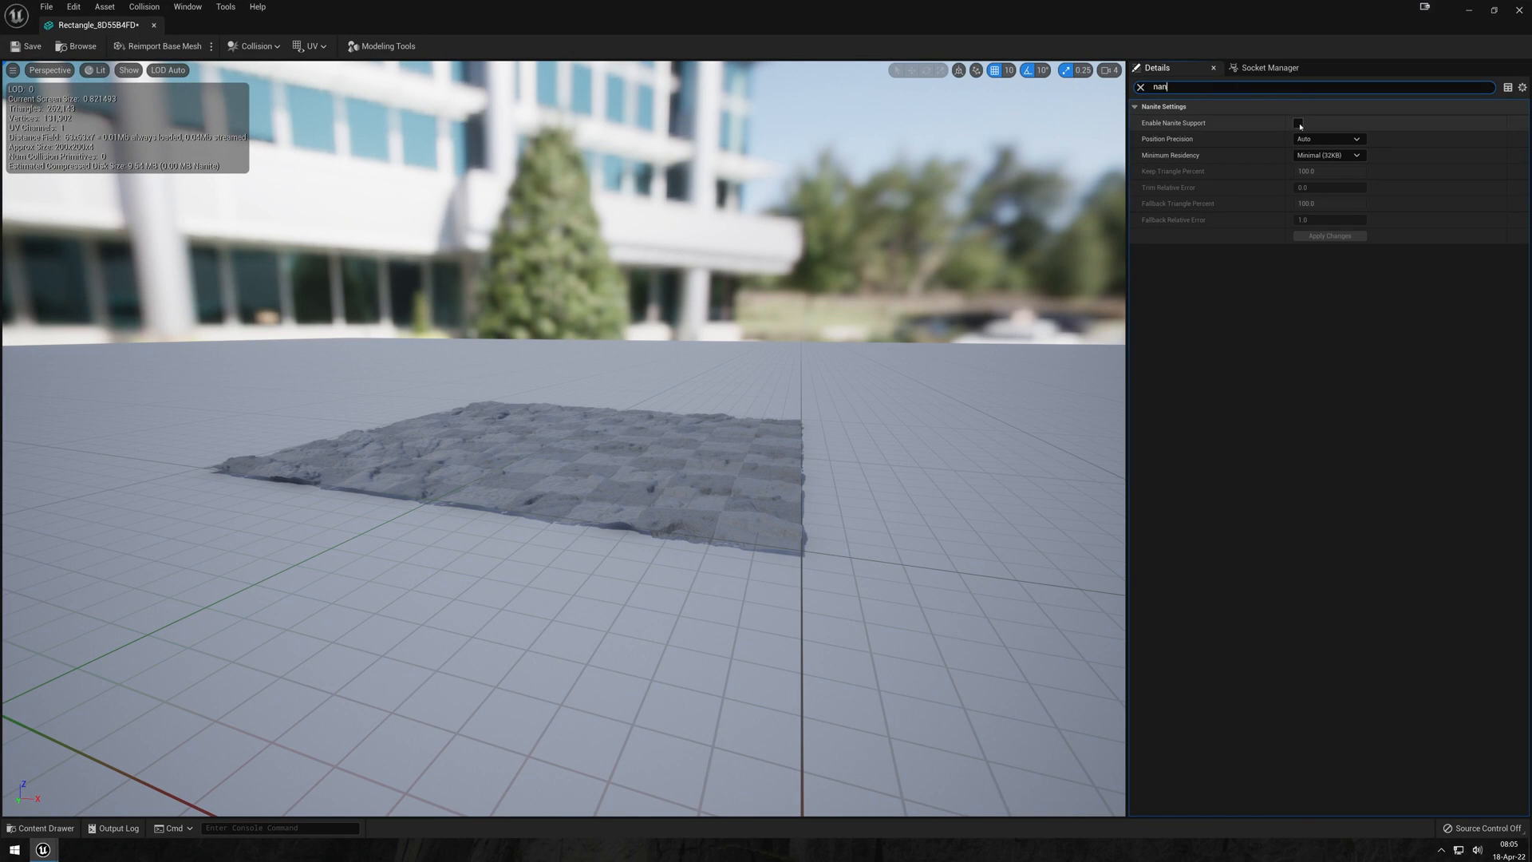
{"action": "left_click", "coordinate": [1299, 123]}
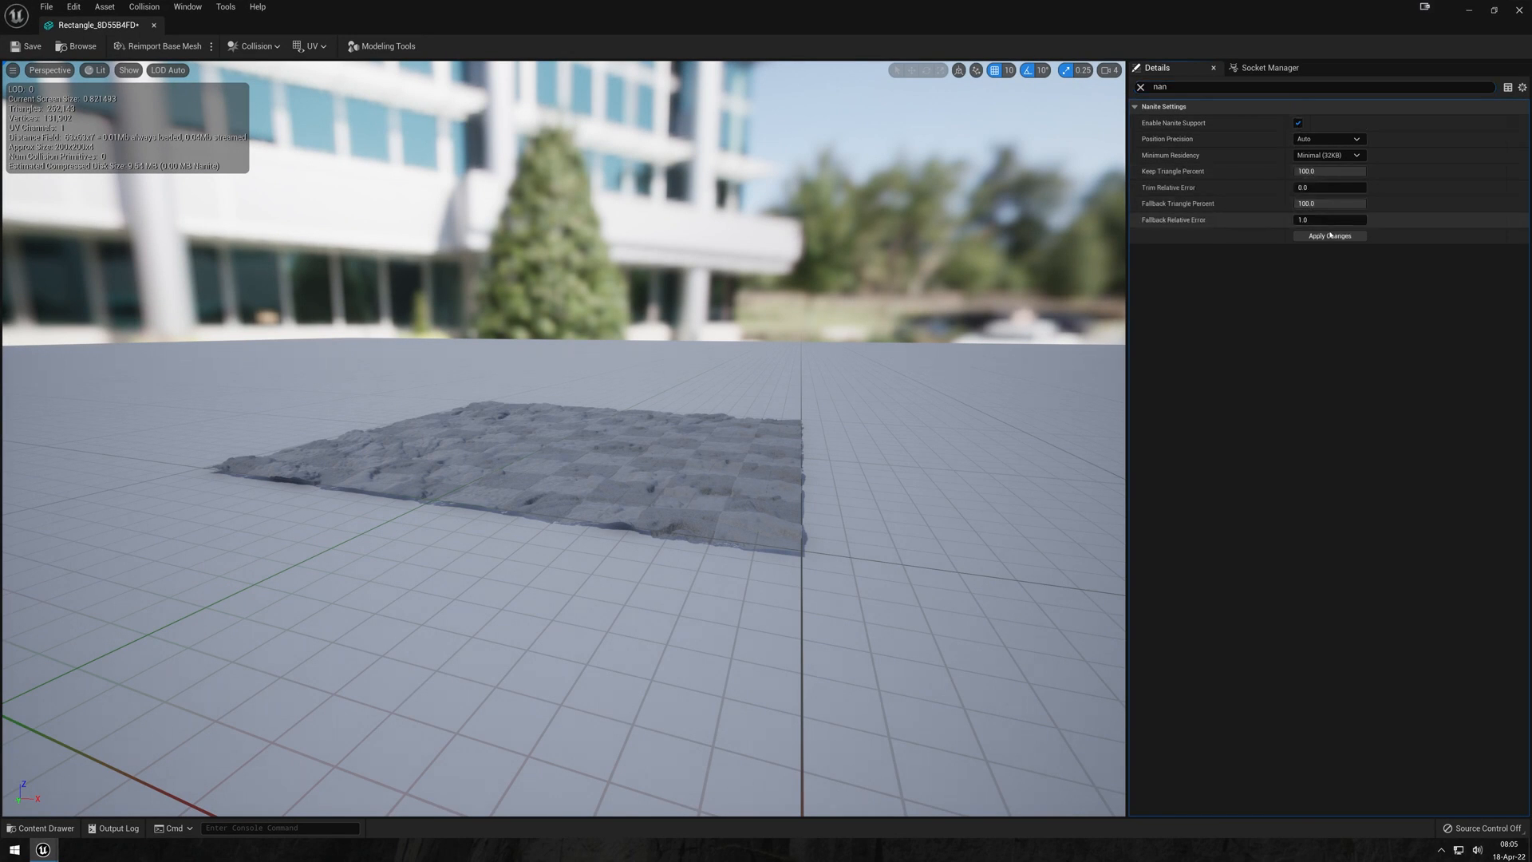
{"action": "left_click", "coordinate": [1330, 236]}
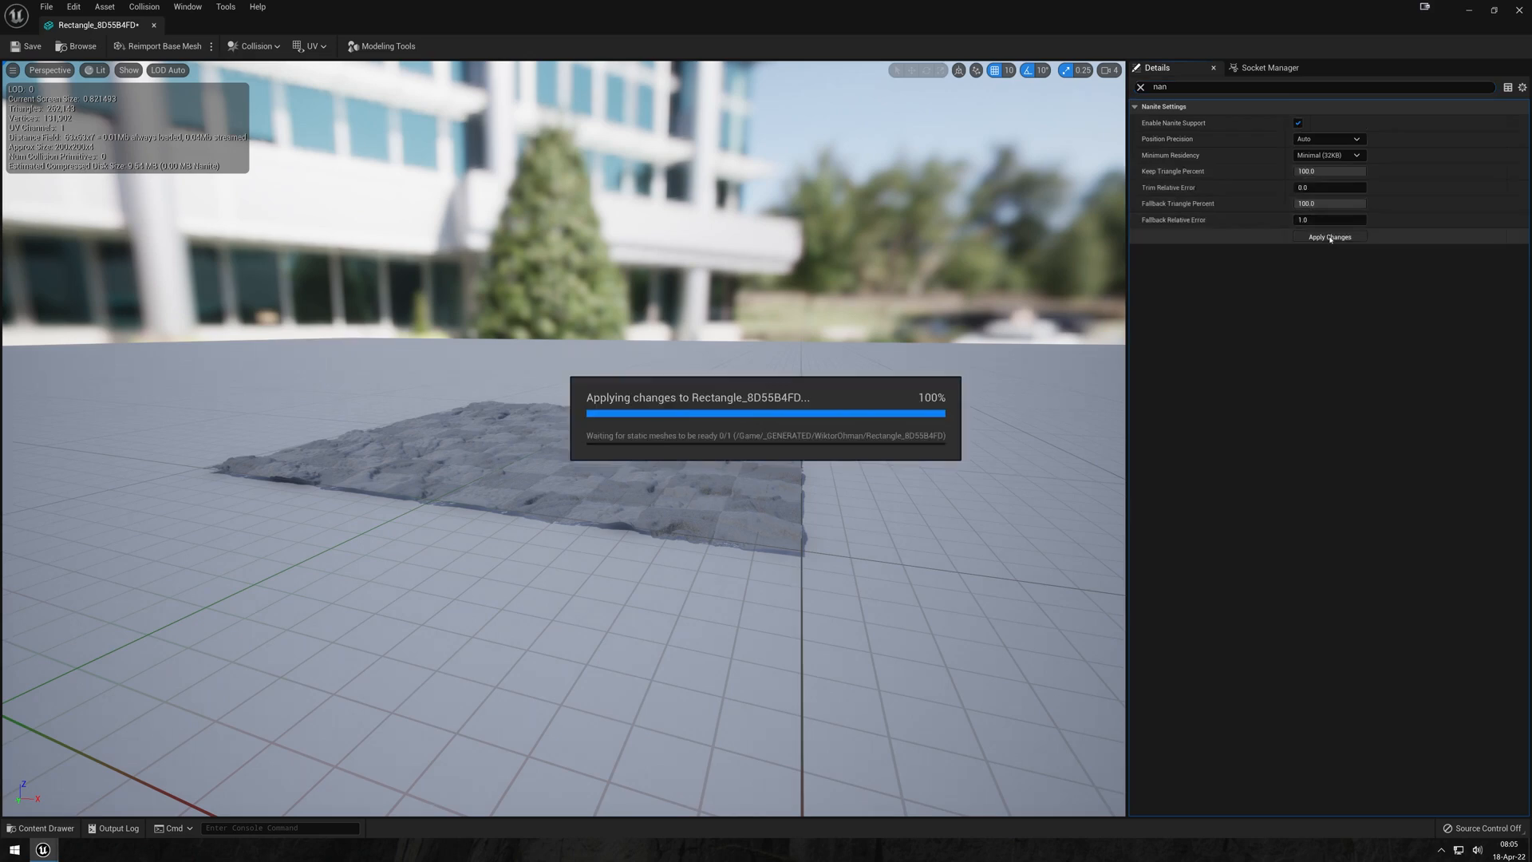